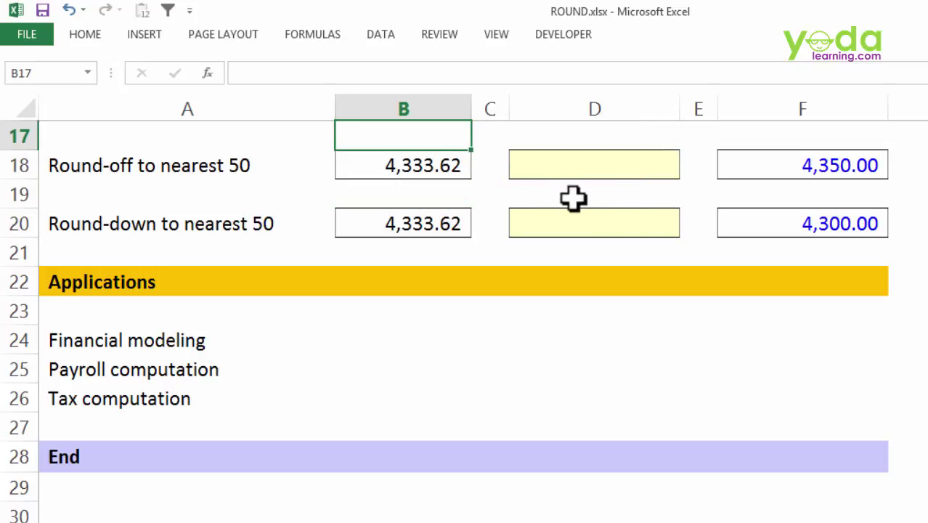
Enter 4350 in B17, briefly trying 4300 before retyping 4350
type("4350")
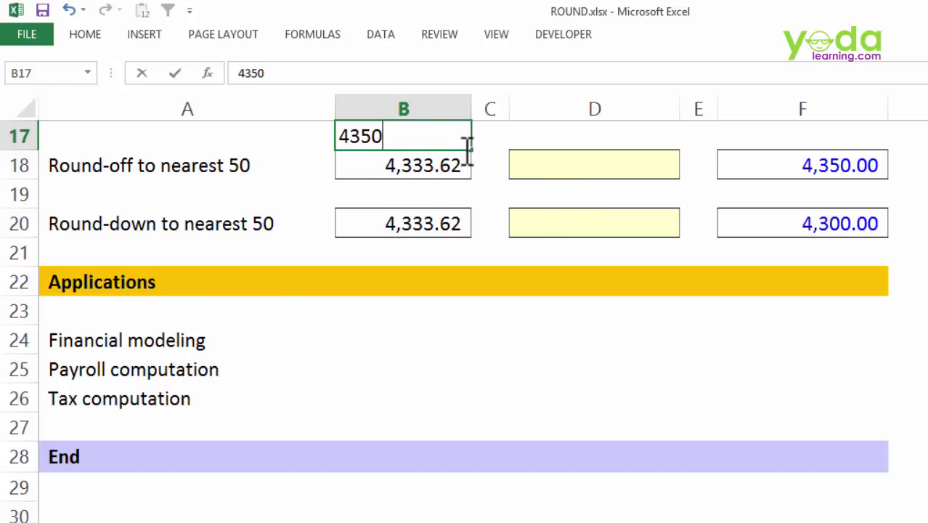
mouse_move(438, 173)
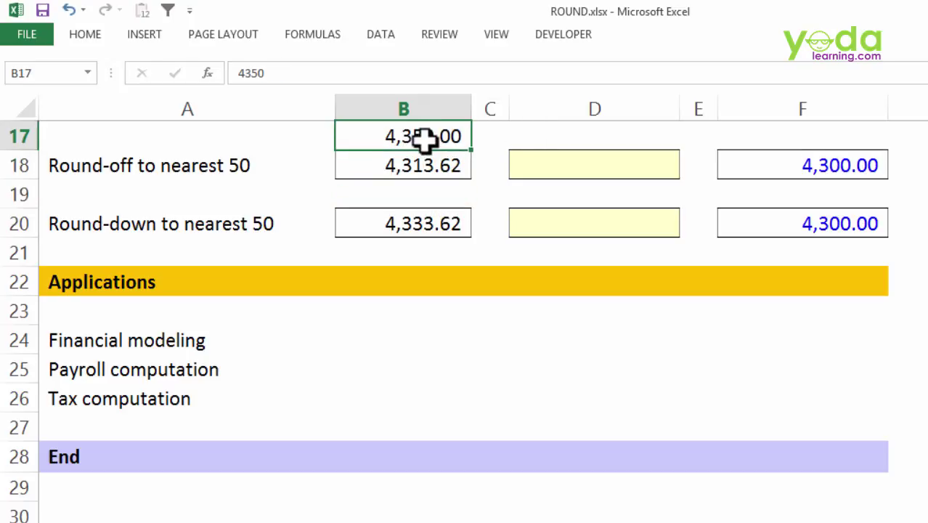
type("4300")
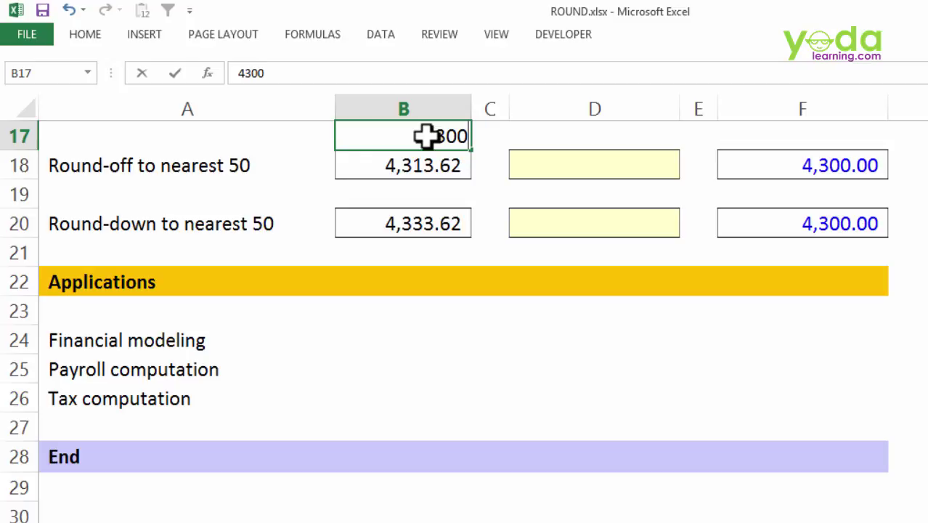
type("4350")
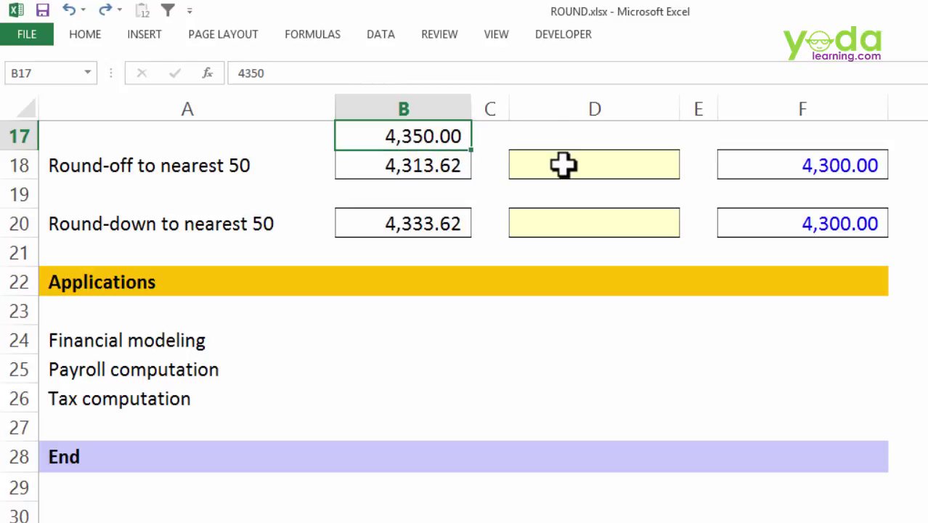
Try a trial =ROUND(B18,50) formula in D18 before cancelling it
left_click(594, 164)
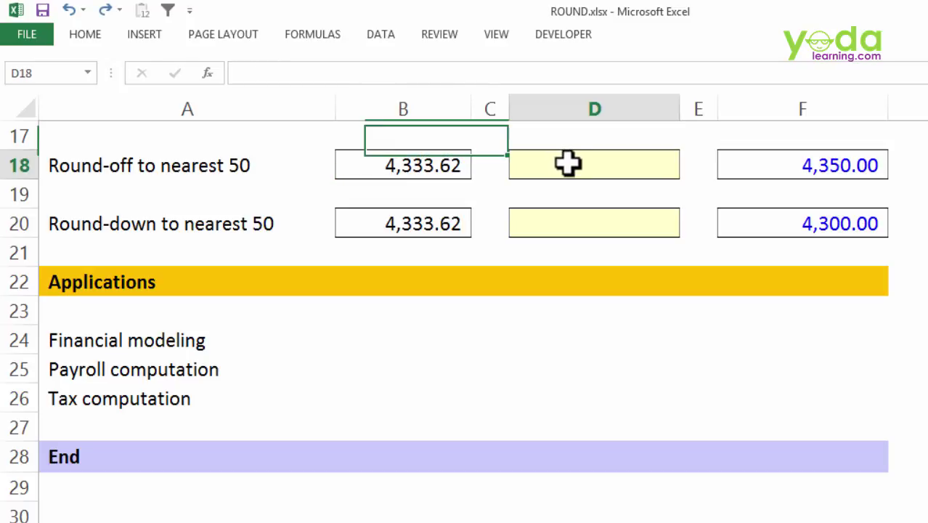
type("=roun")
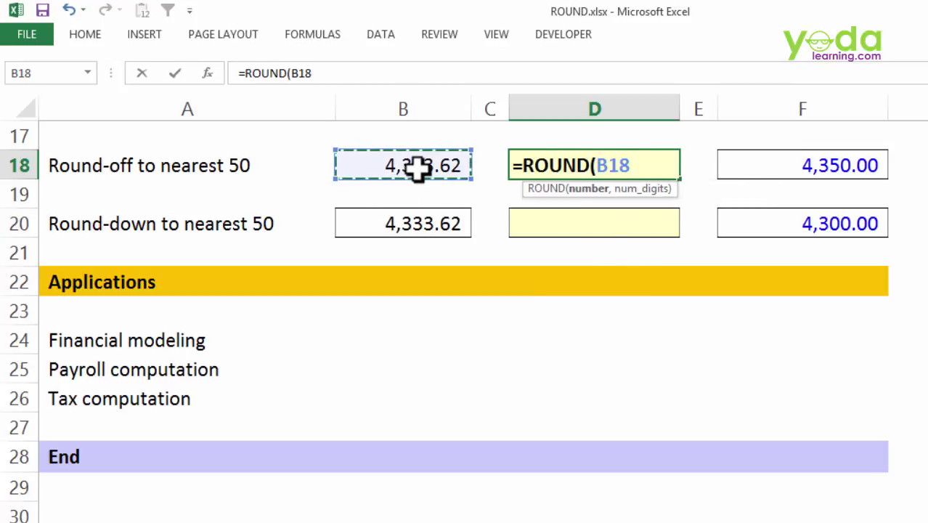
type(",50")
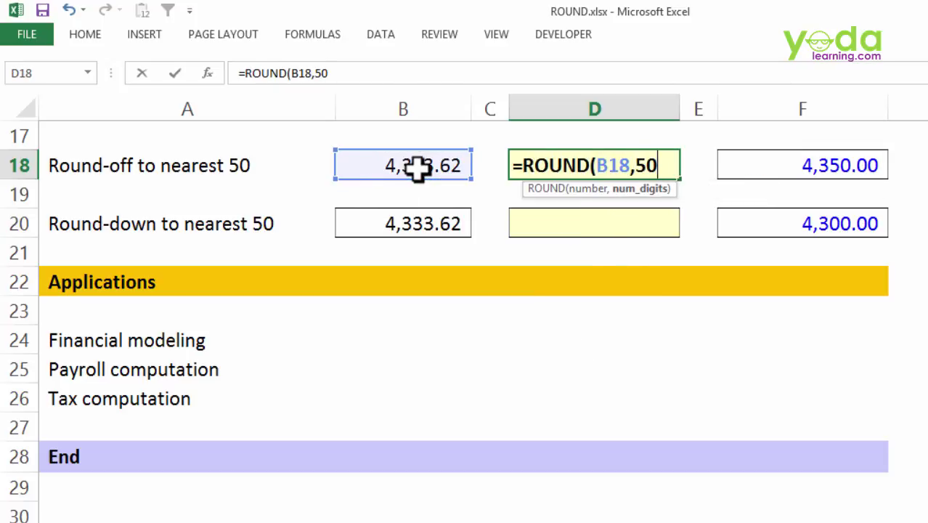
type(")")
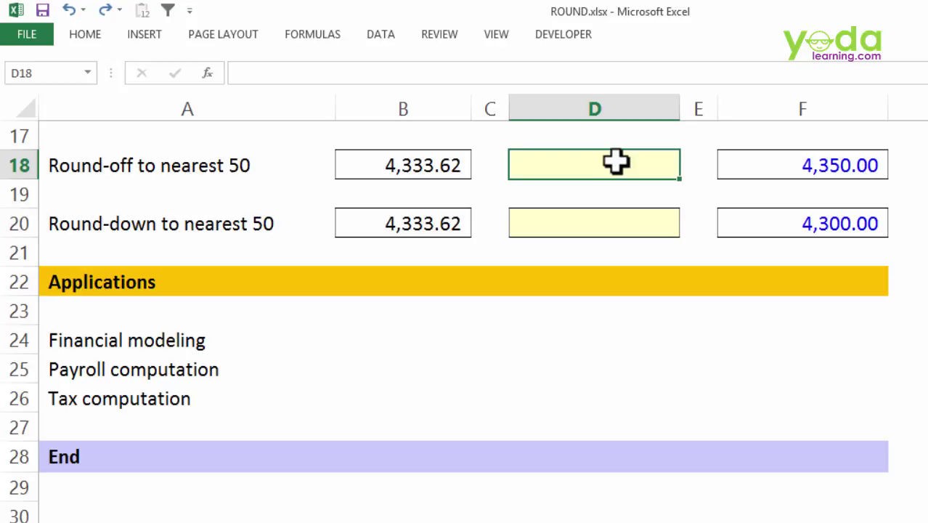
Enter =MROUND(B18,50) in D18 to round to the nearest 50
type("=mr")
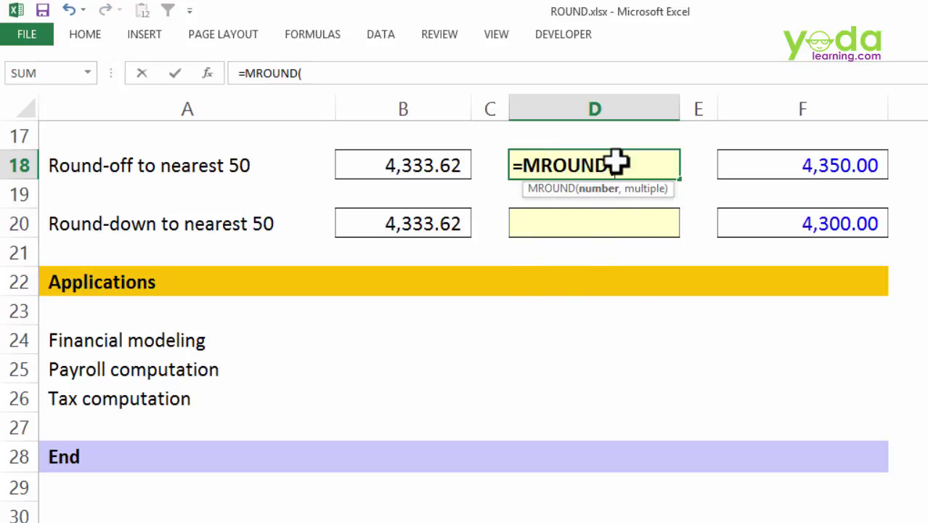
mouse_move(565, 227)
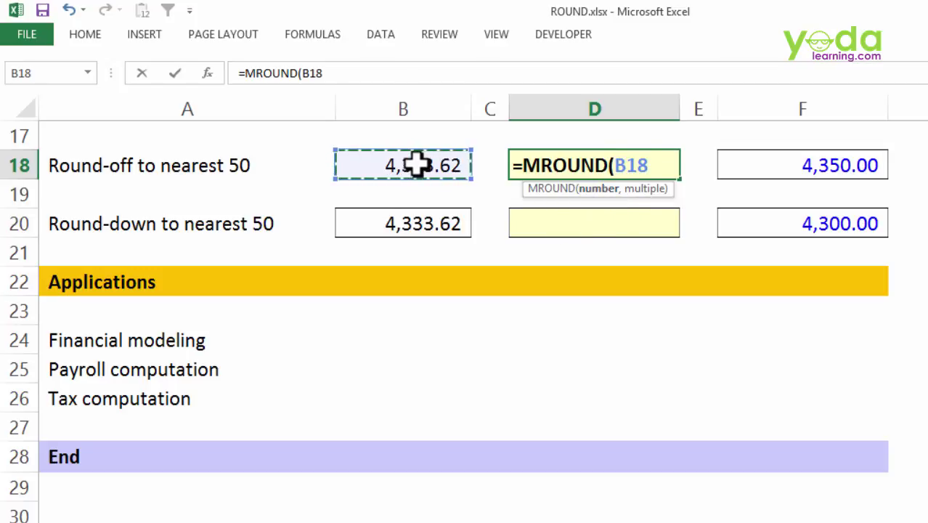
type(",")
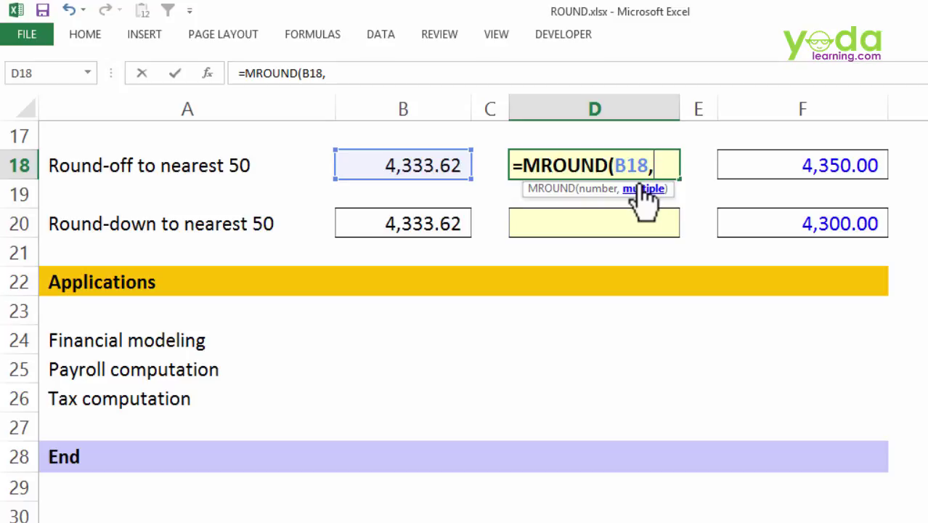
type("5")
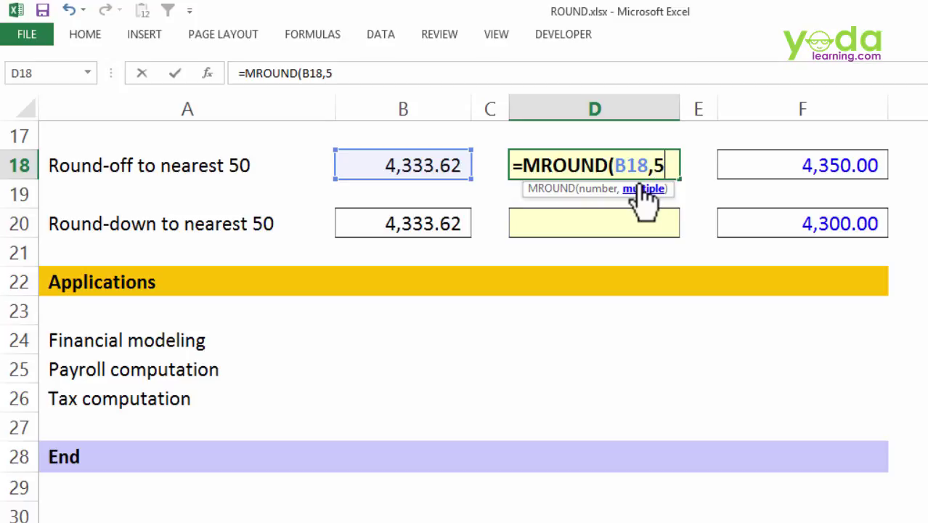
type("0)")
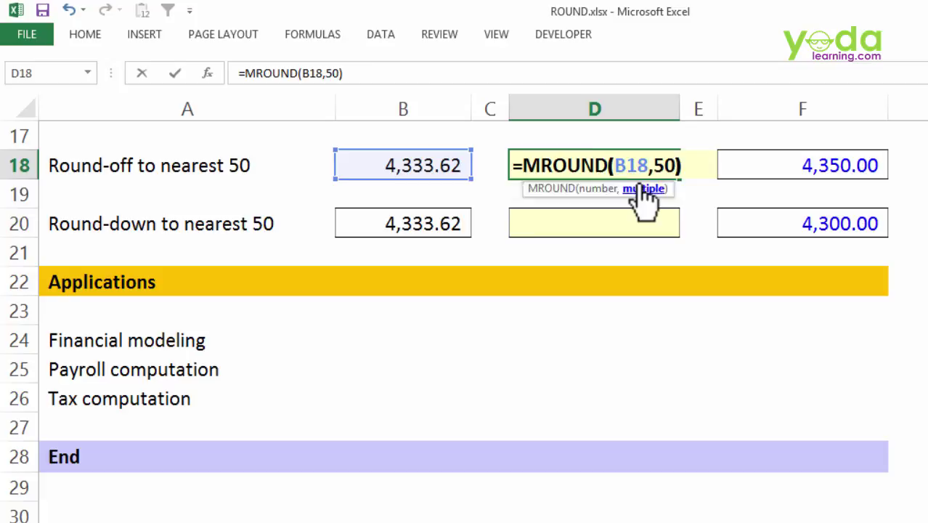
key("Return")
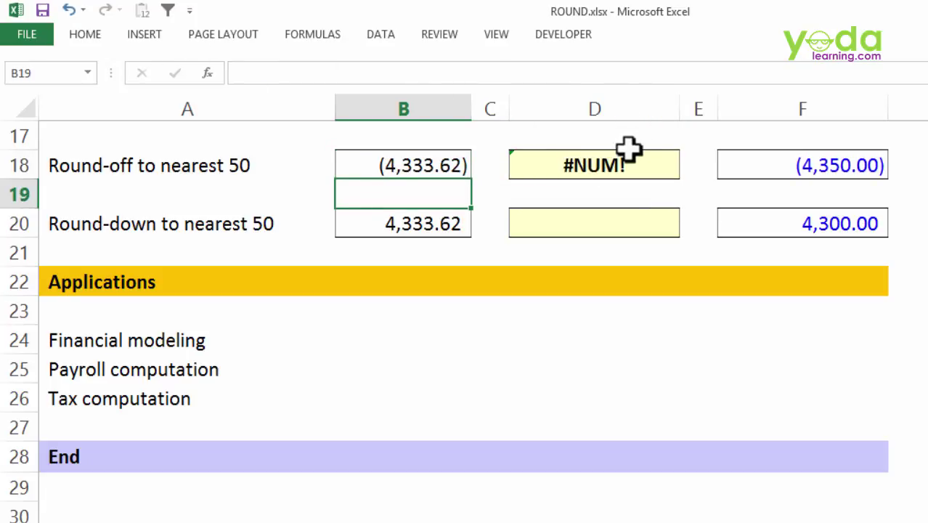
mouse_move(641, 174)
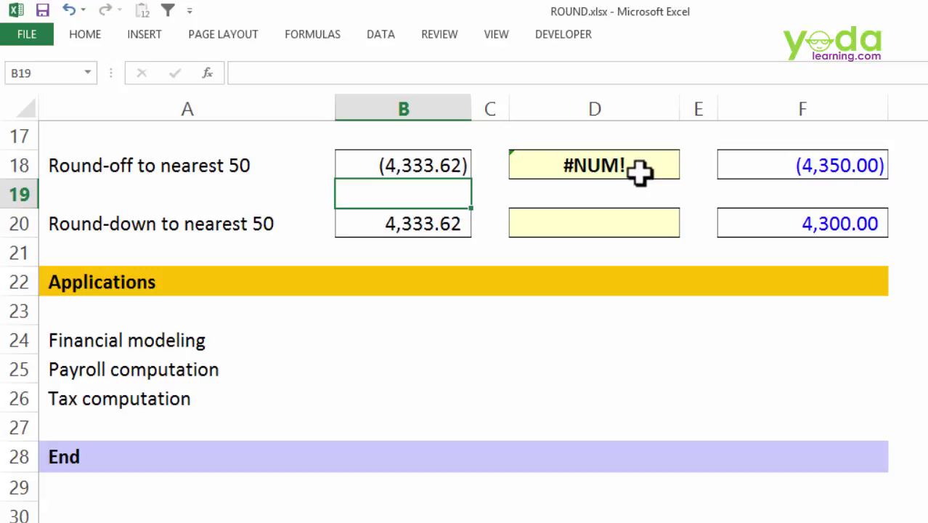
mouse_move(630, 178)
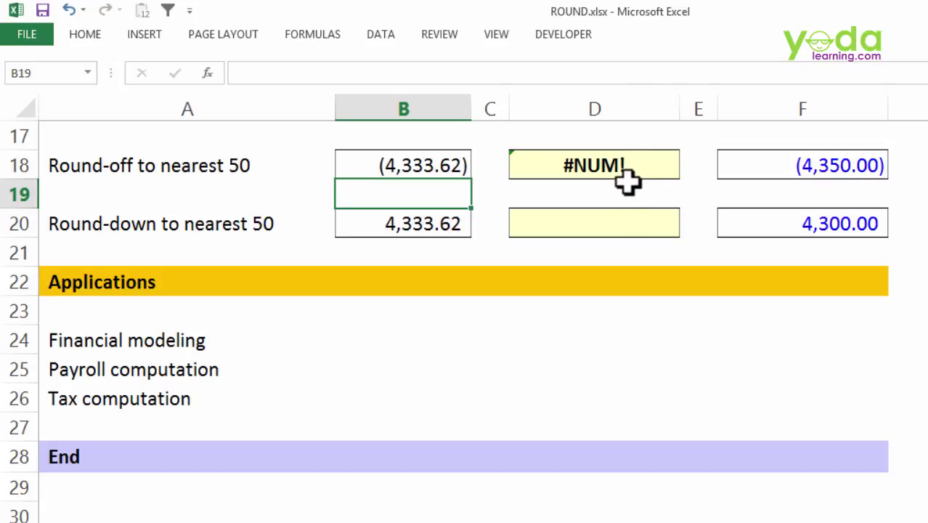
mouse_move(613, 181)
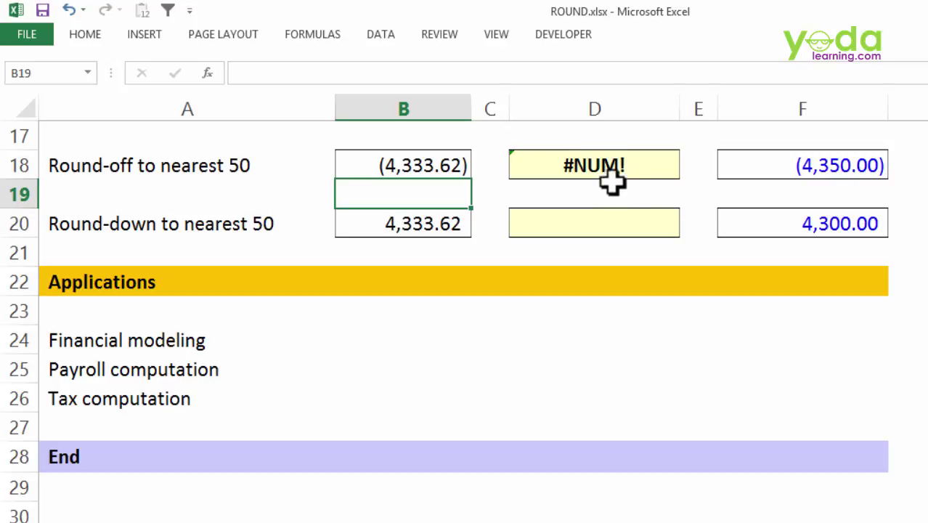
mouse_move(618, 171)
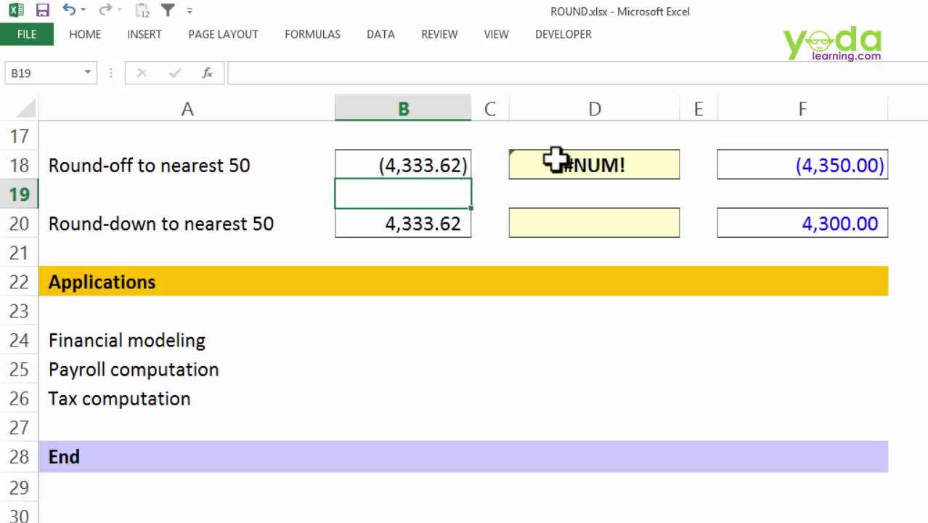
mouse_move(614, 165)
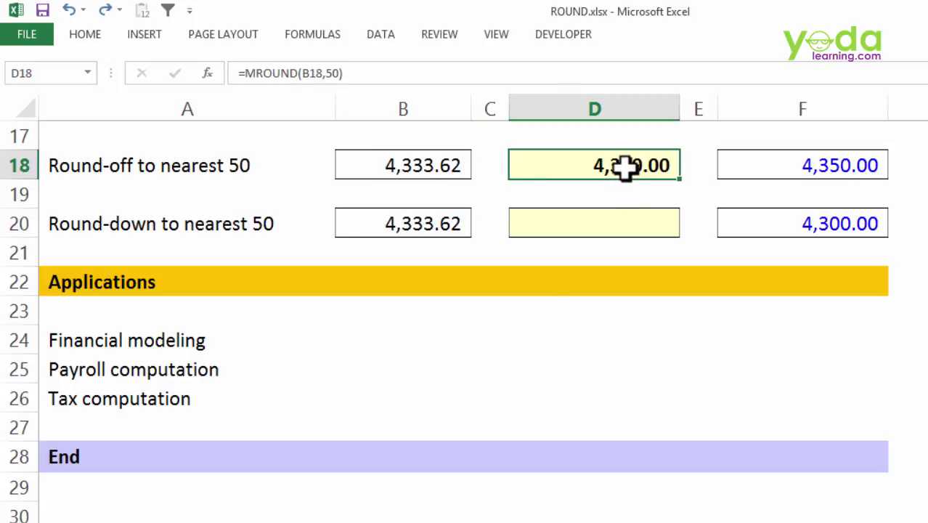
Delete the MROUND formula from D18
key("Delete")
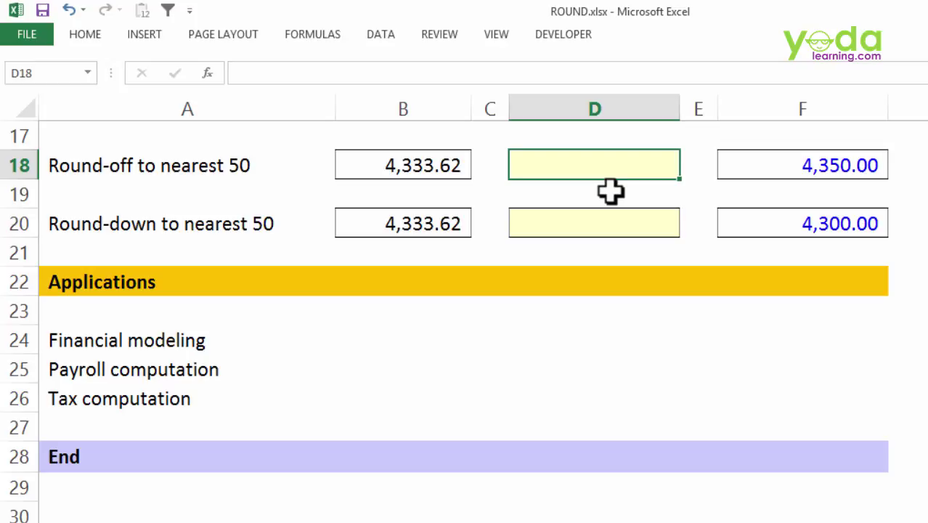
Start a ROUND formula in D18 reading =ROUND(B18/50
type("=ro")
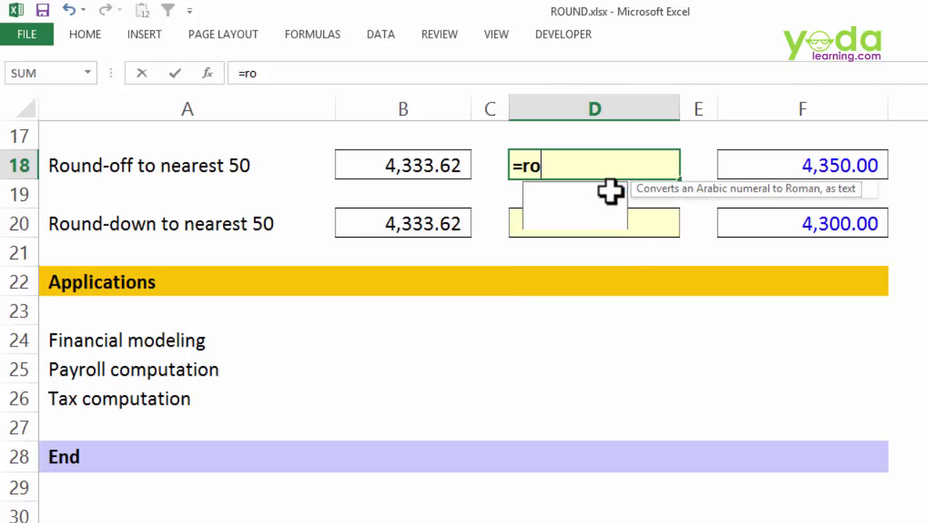
type("u")
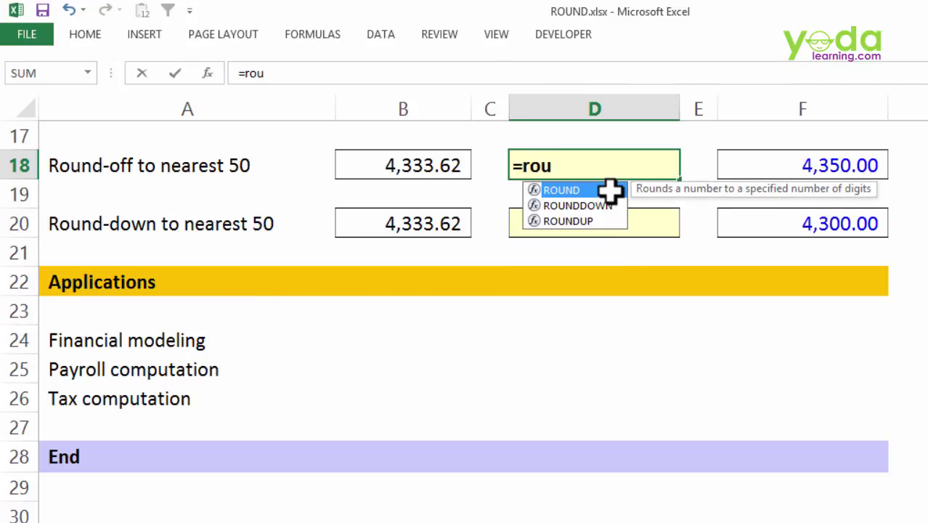
double_click(561, 189)
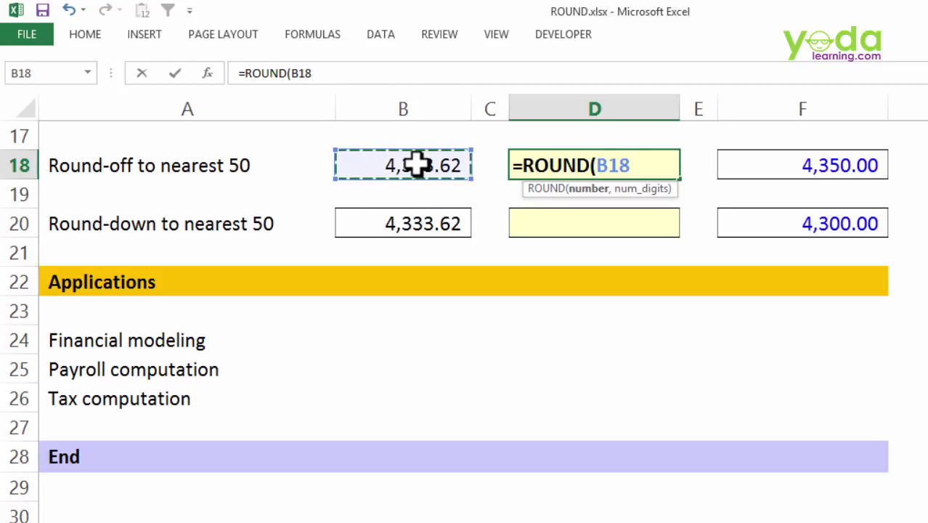
type("/")
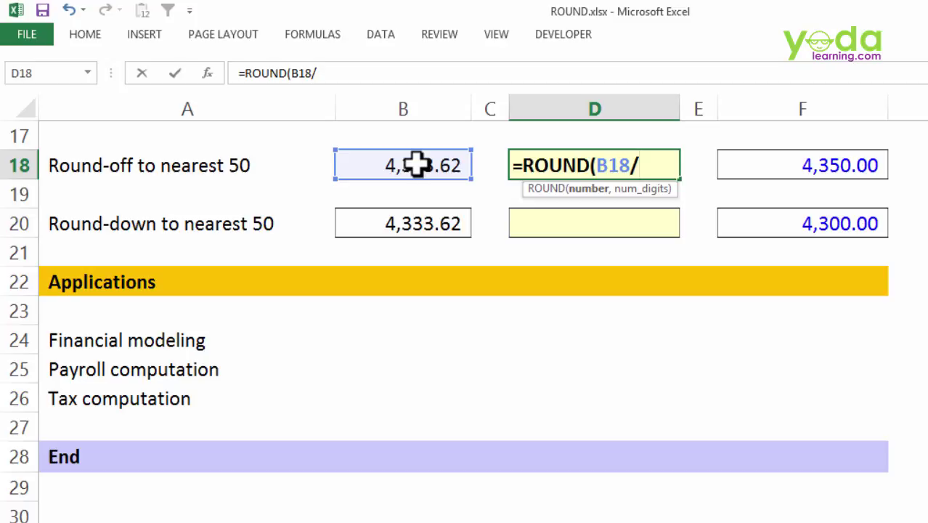
type("50")
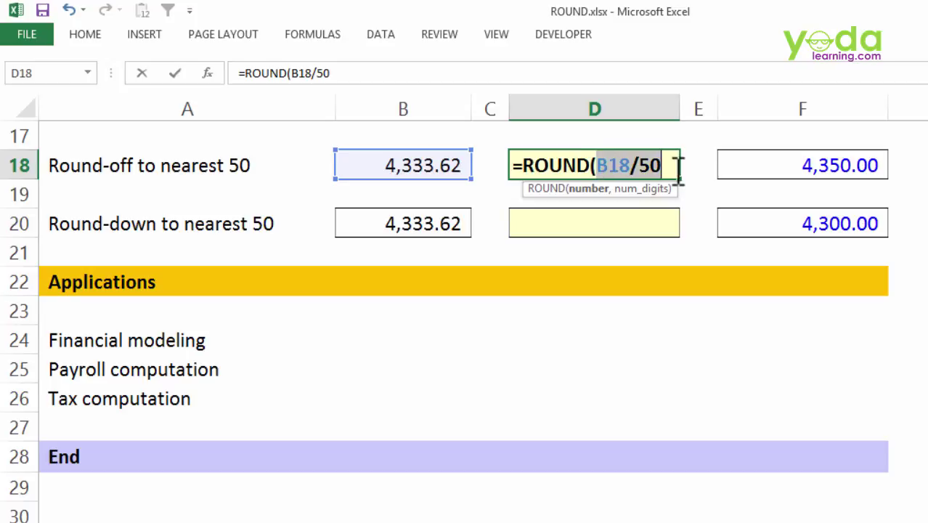
mouse_move(600, 195)
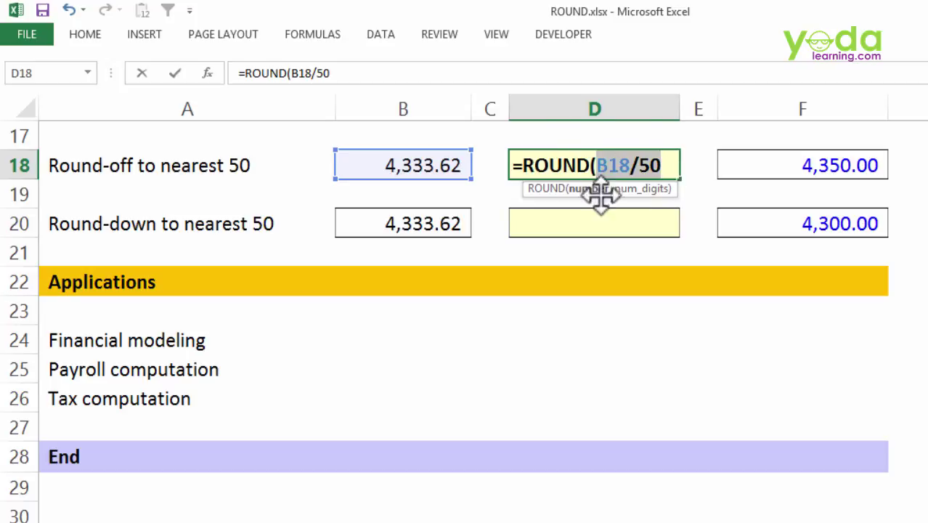
mouse_move(509, 166)
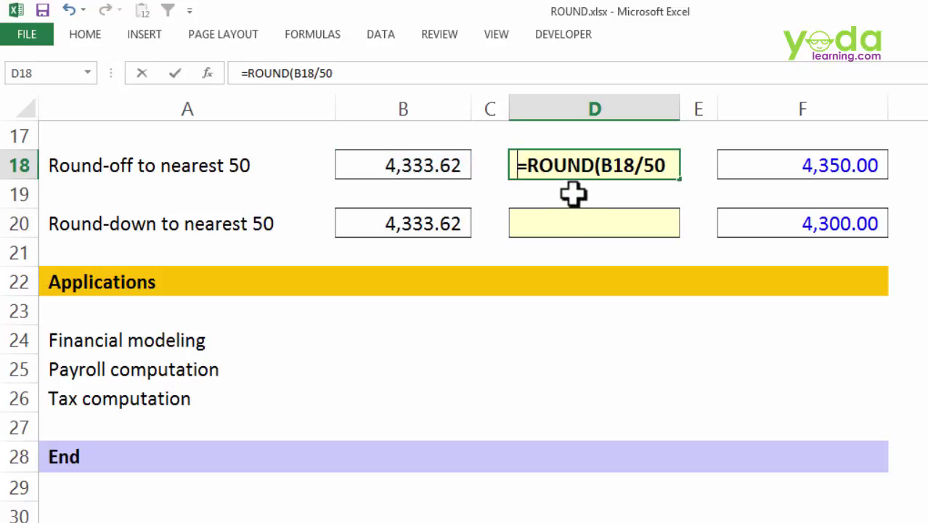
Enter the helper formula =B18/50 in D19, showing 86.67
key("Return")
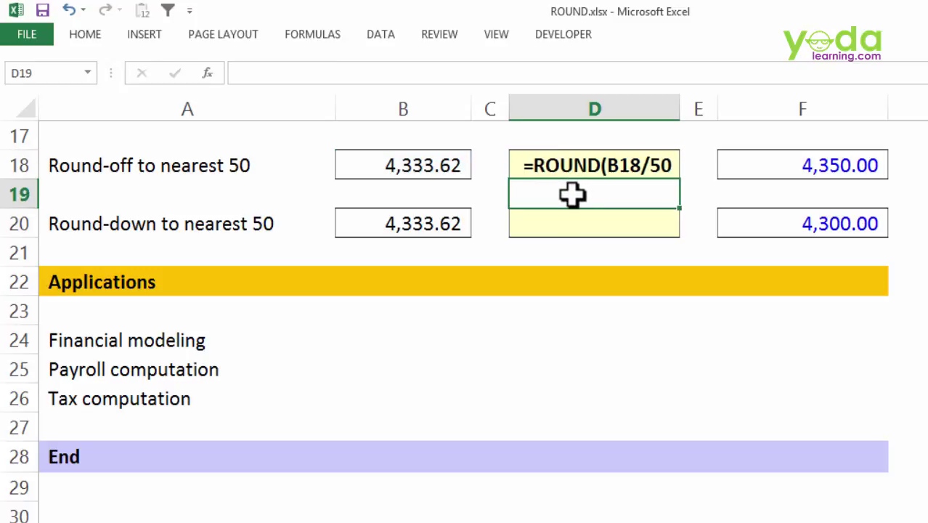
type("=B18/50")
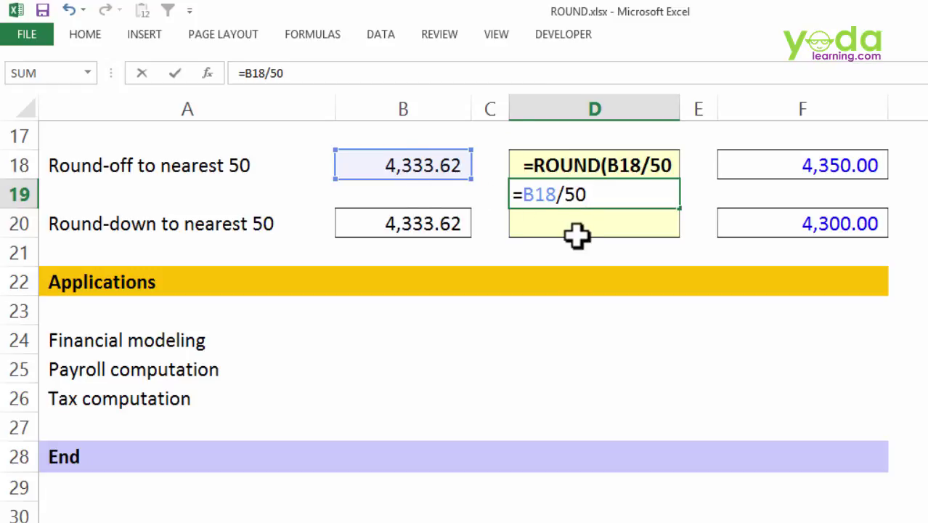
key("Return")
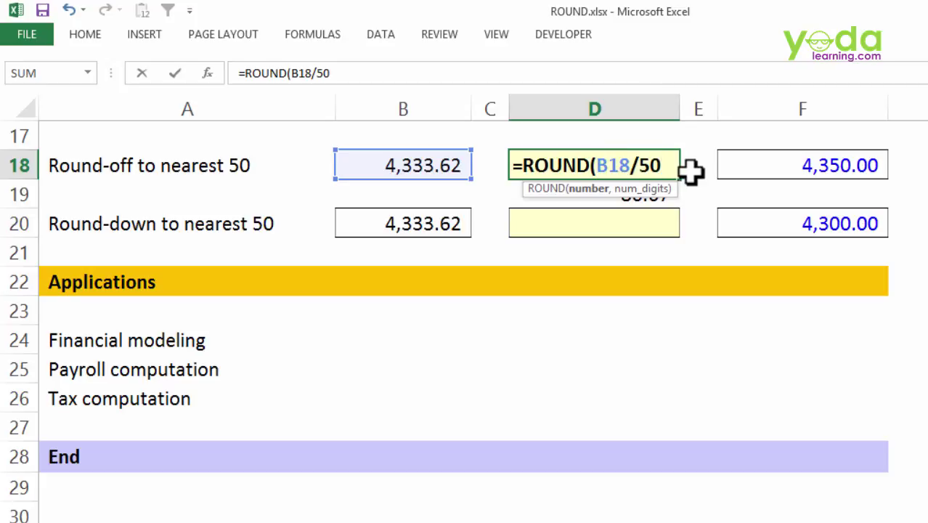
Finish D18 as =ROUND(B18/50,0)*50, returning 4,350.00
type(",")
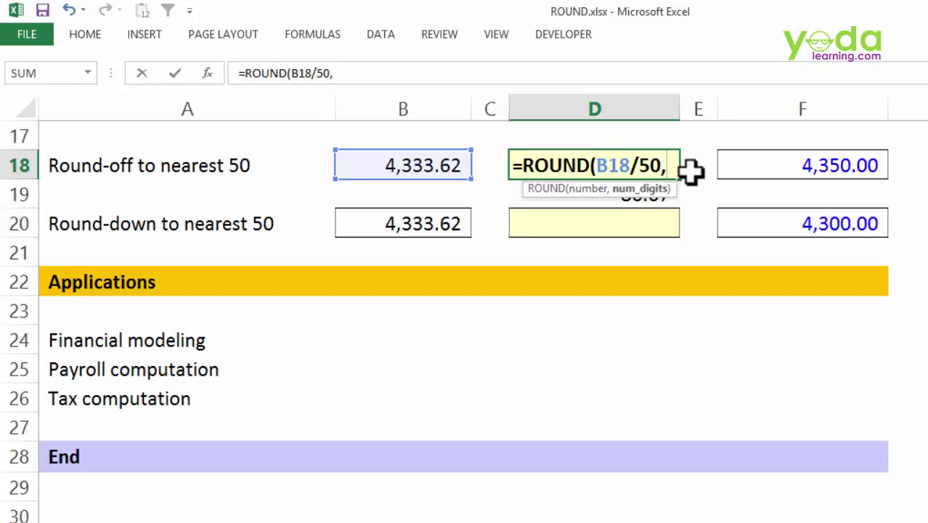
type("0)")
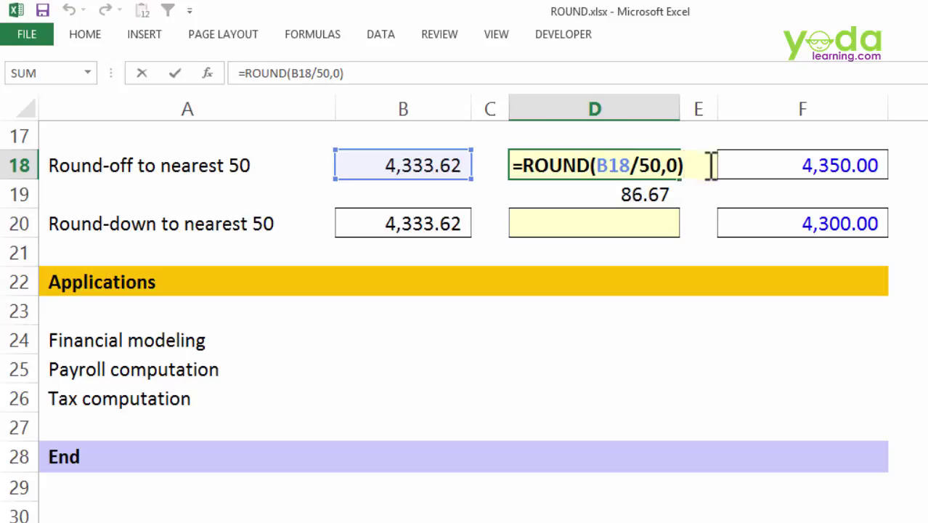
type("*50")
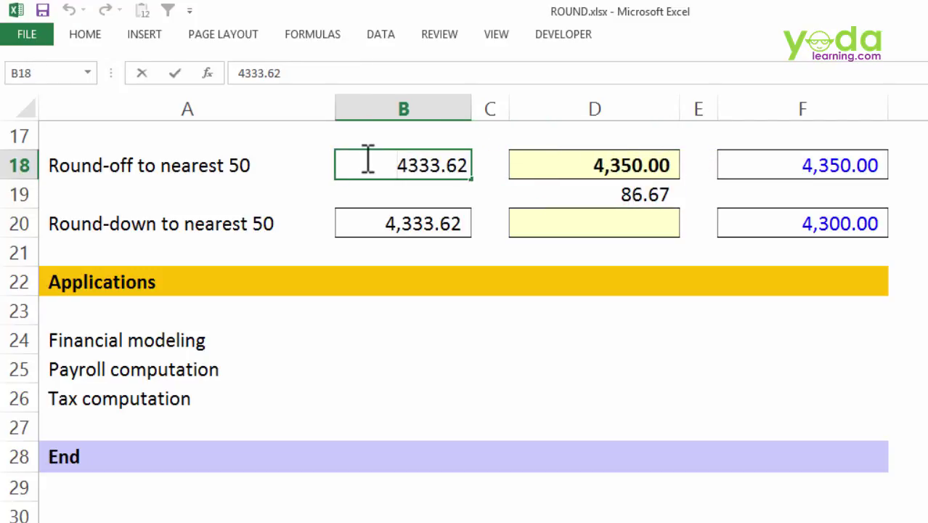
Test a negative B18, revert it to 4,333.62, and clear the D19 helper
key("Return")
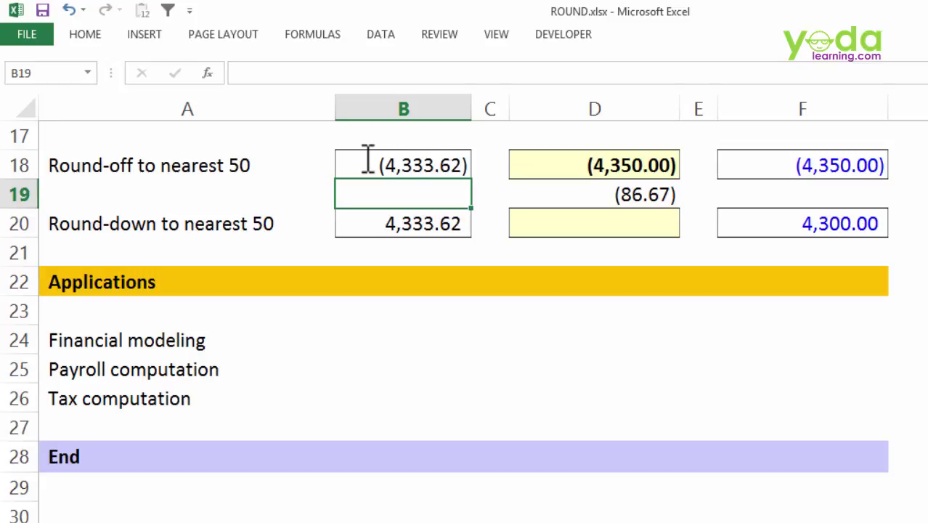
mouse_move(465, 151)
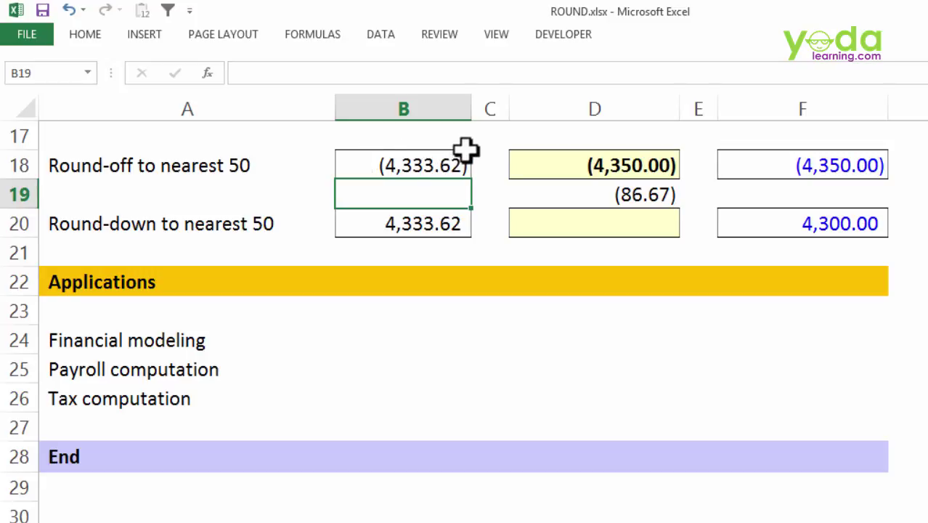
mouse_move(632, 188)
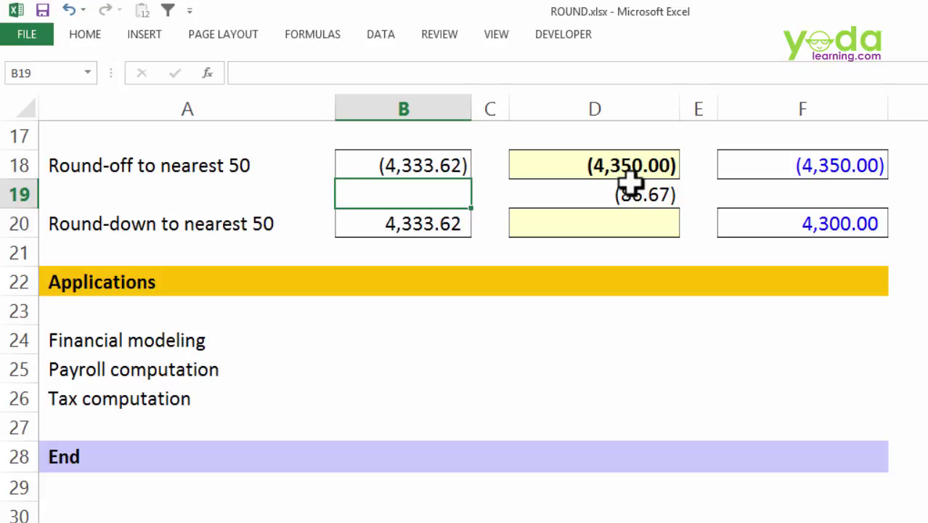
mouse_move(642, 196)
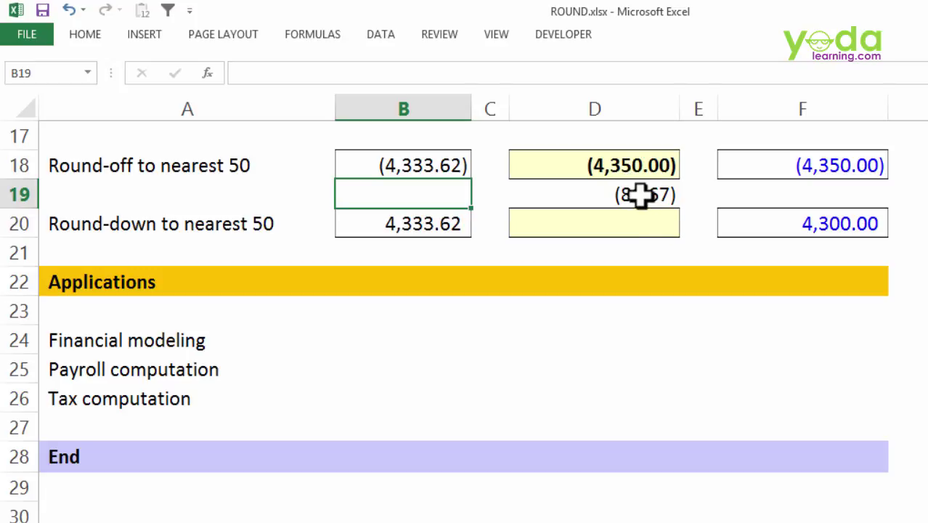
left_click(594, 194)
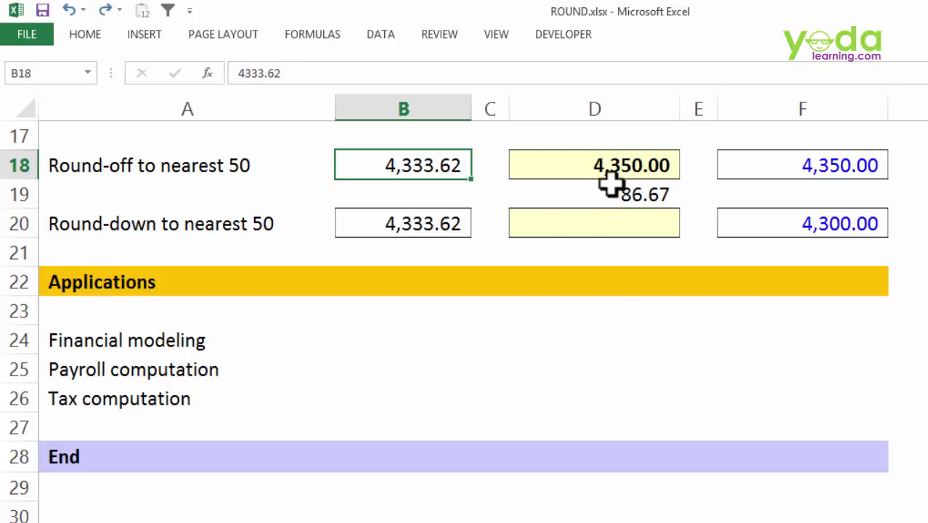
left_click(594, 193)
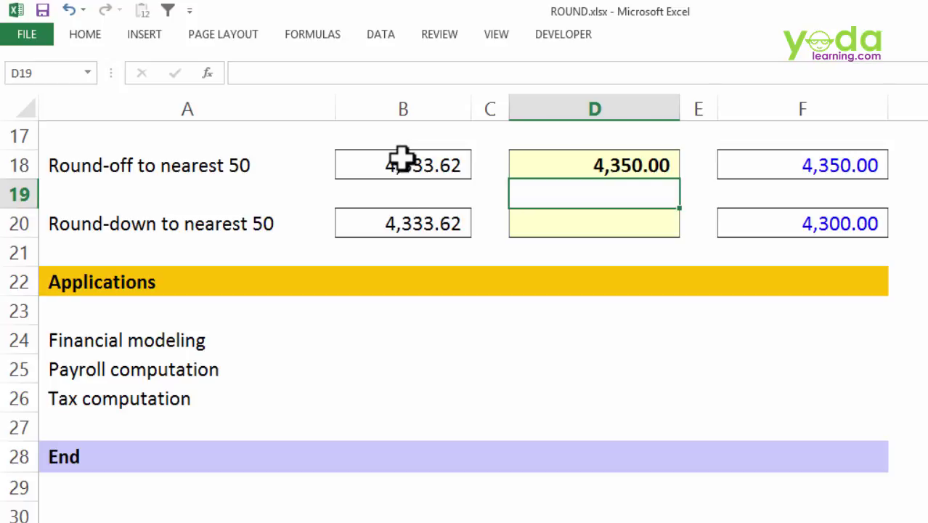
mouse_move(515, 196)
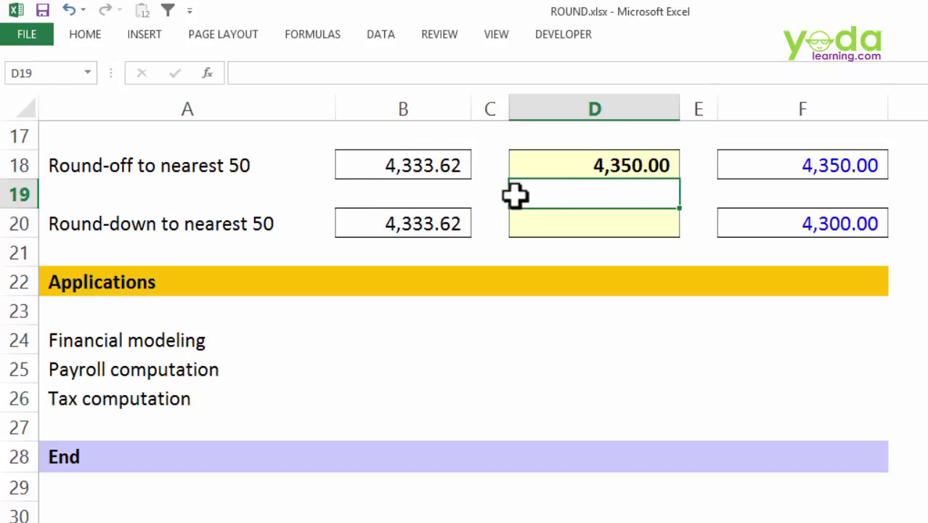
mouse_move(603, 194)
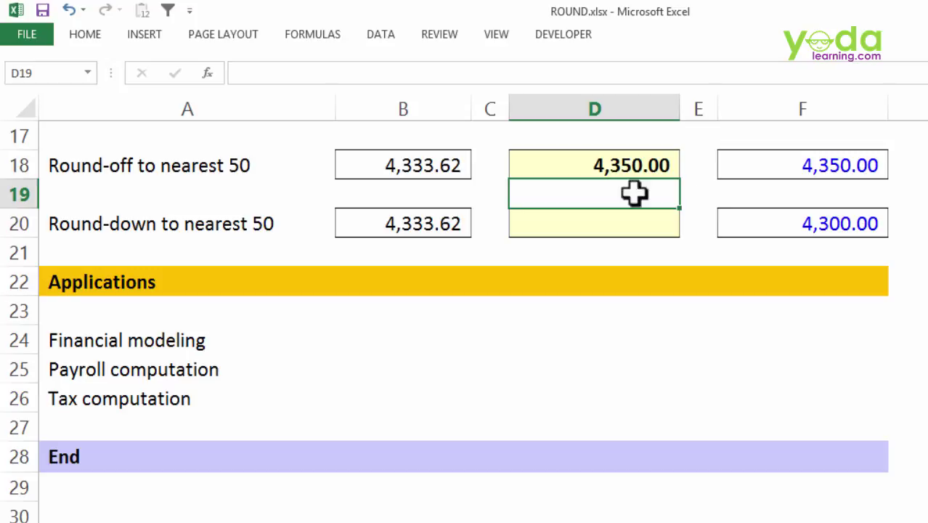
mouse_move(441, 190)
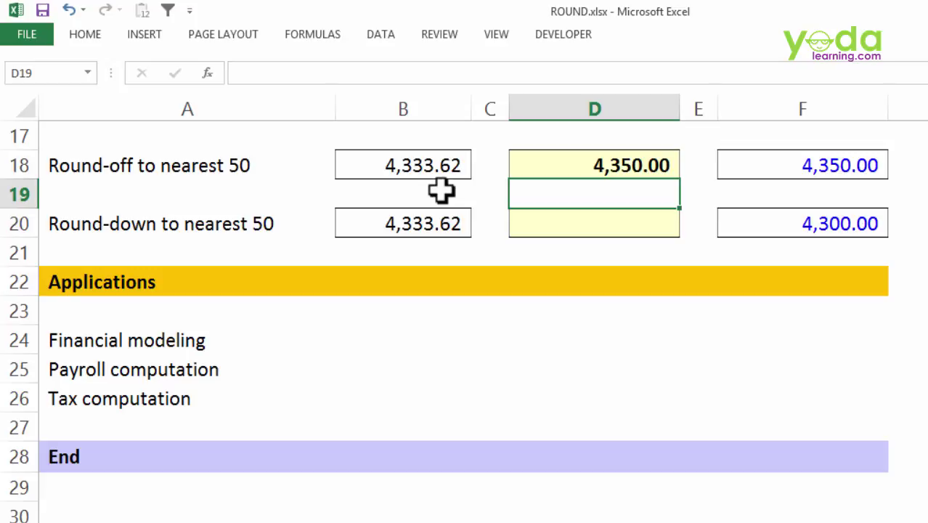
mouse_move(471, 190)
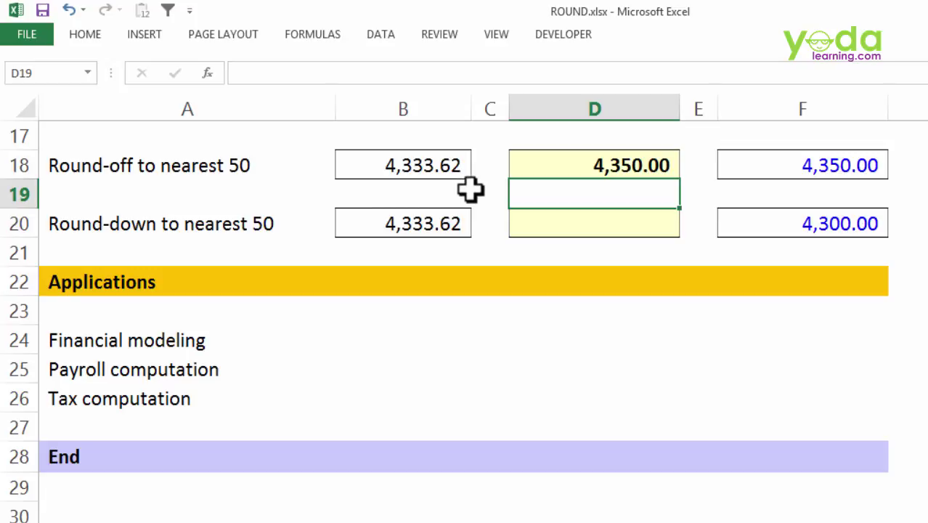
mouse_move(454, 189)
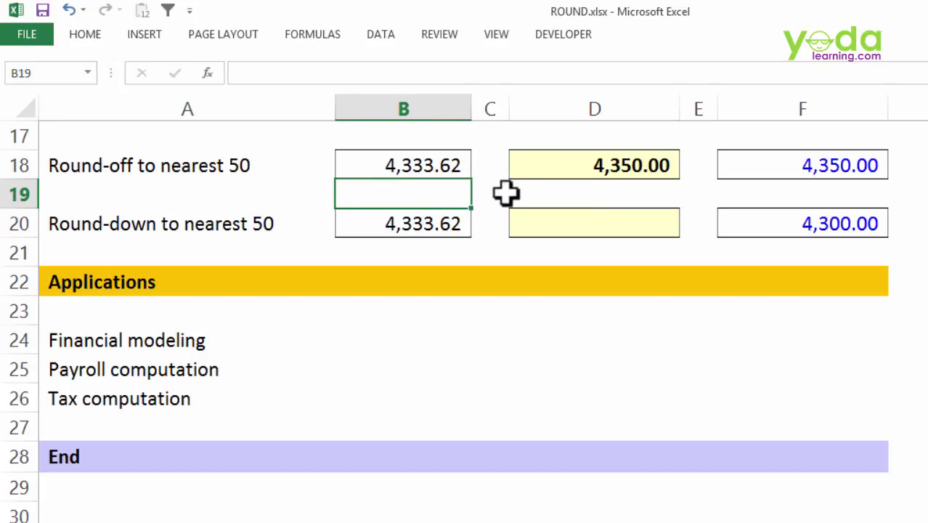
mouse_move(596, 192)
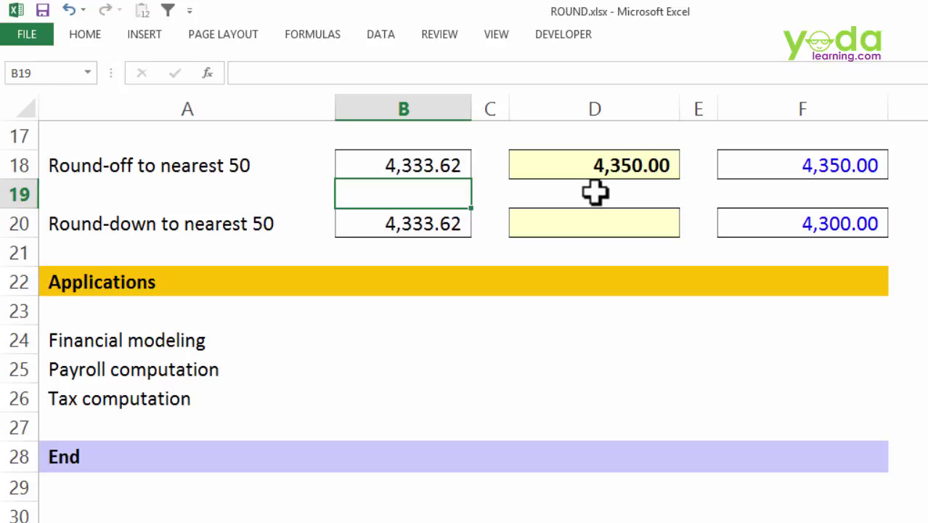
mouse_move(599, 198)
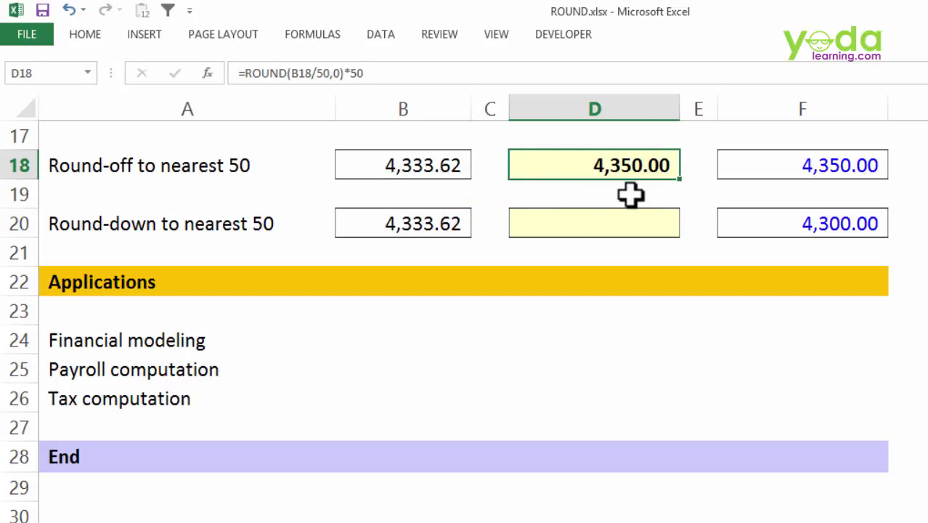
Enter =ROUNDDOWN(B18/25,0)*25 in D18, giving 4,325.00
type("=roun")
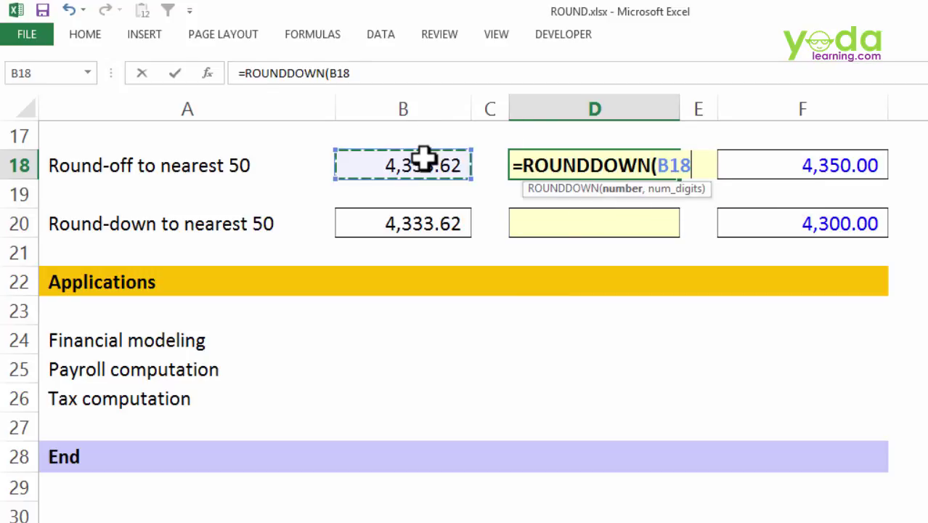
type("/25")
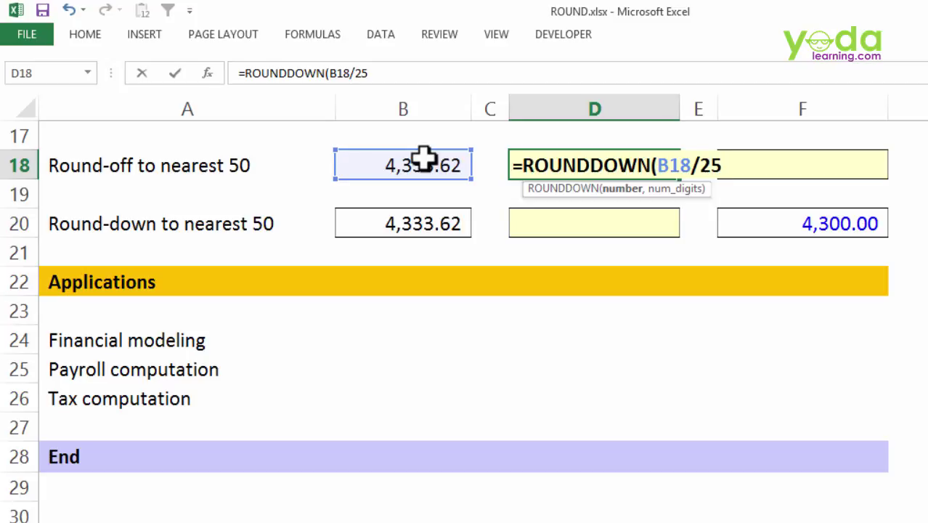
type(",0)")
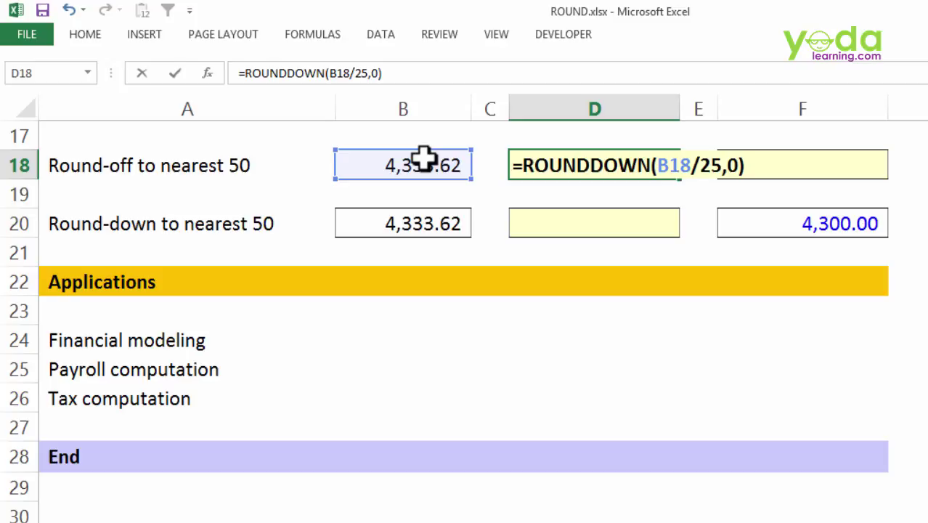
type("*2")
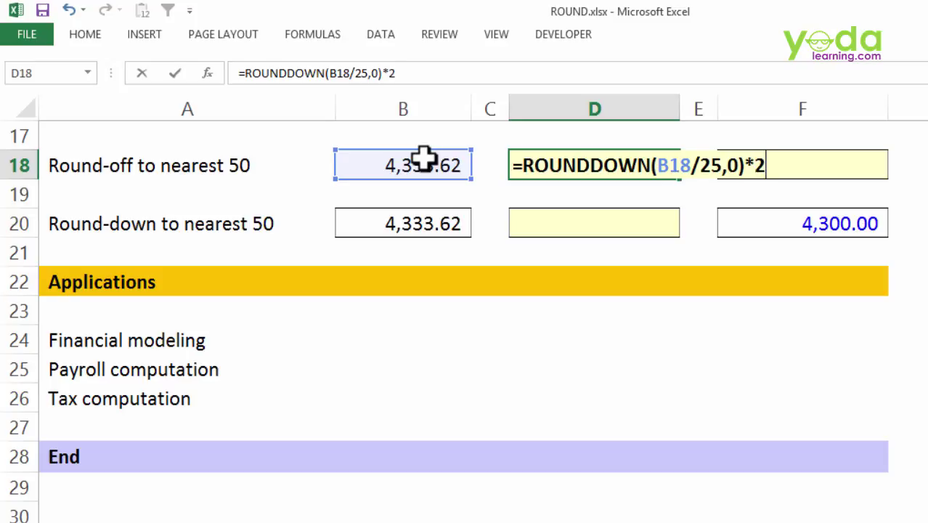
key("Return")
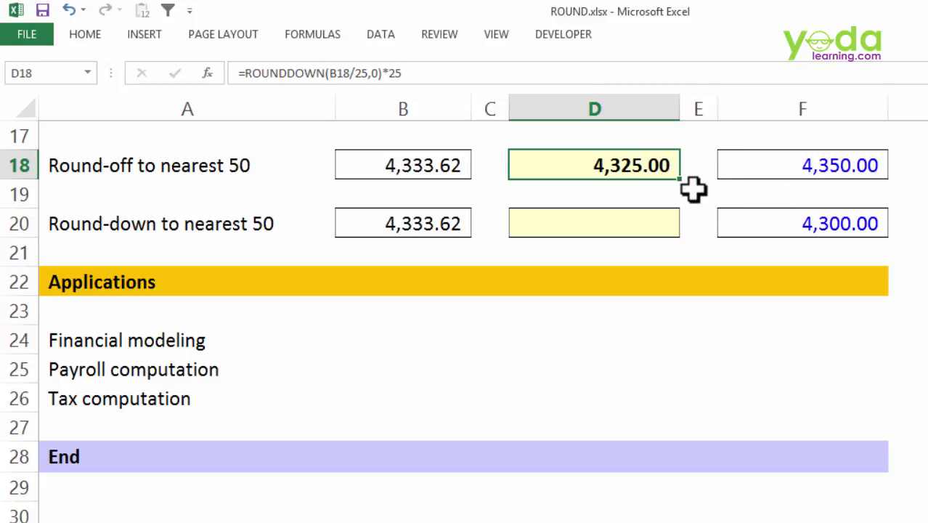
mouse_move(683, 199)
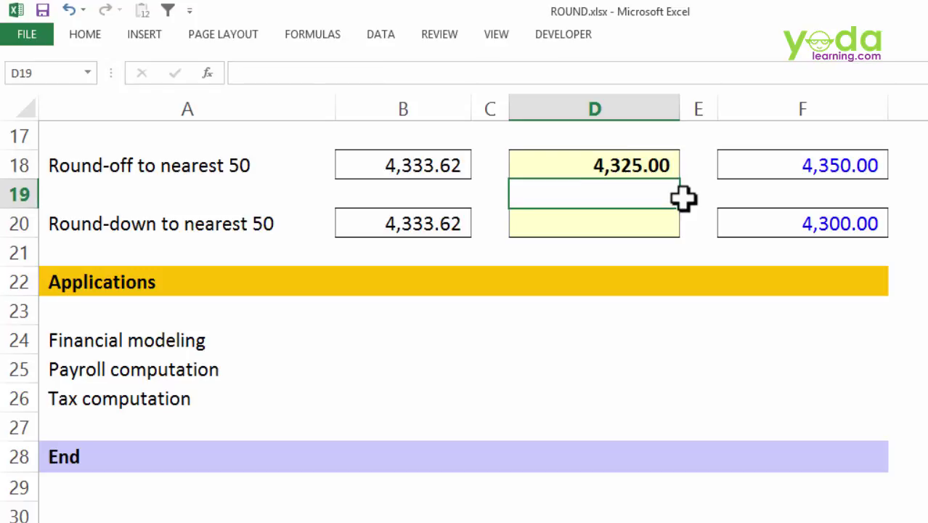
type("=C17")
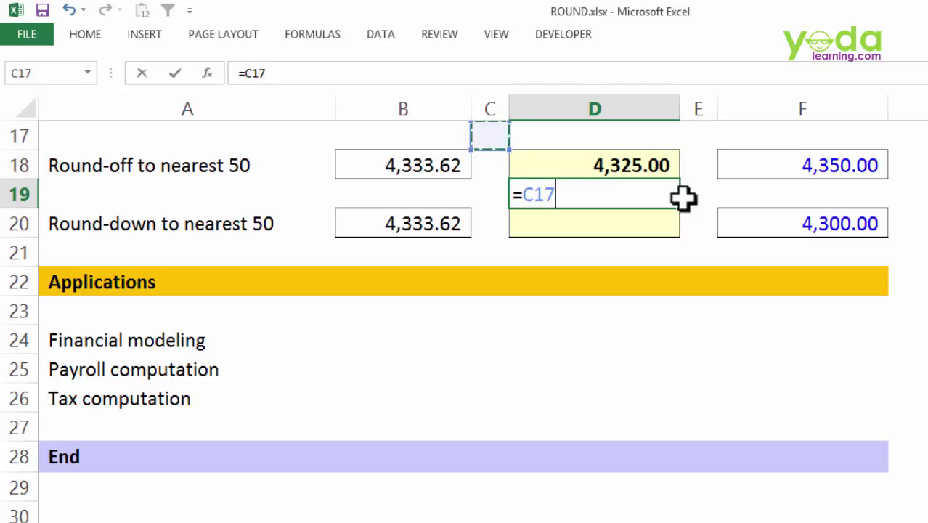
type("B18-D18")
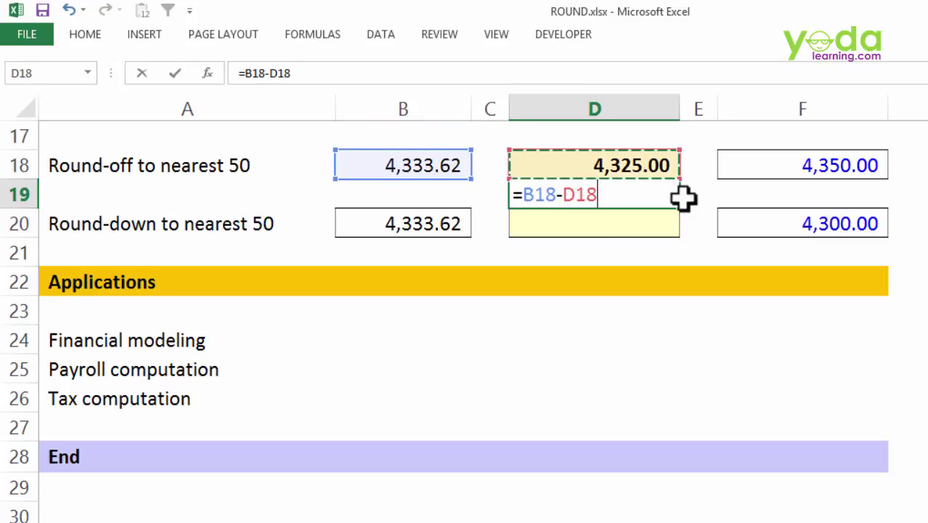
key("Return")
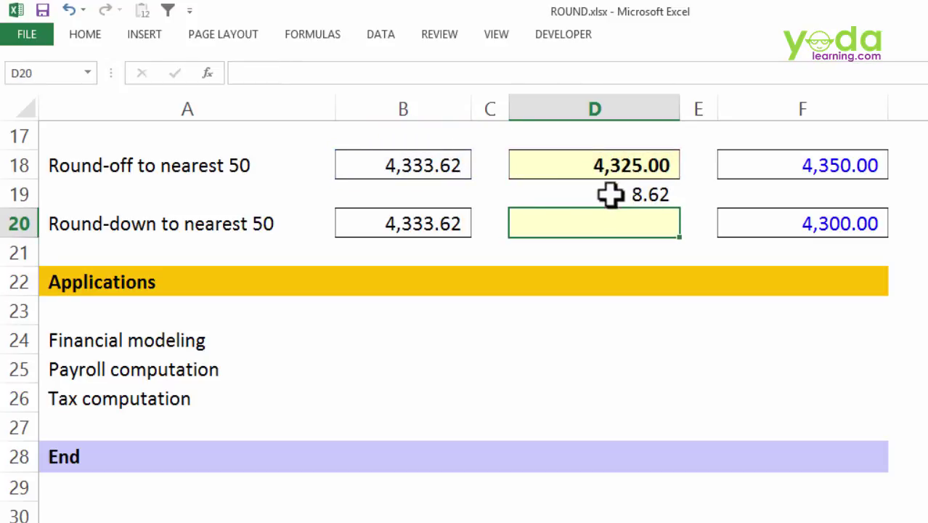
mouse_move(605, 201)
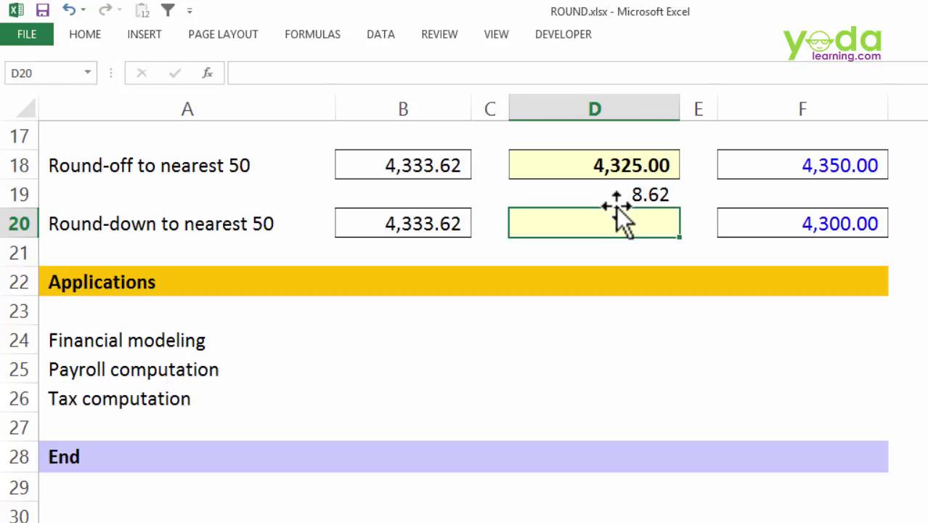
left_click(594, 194)
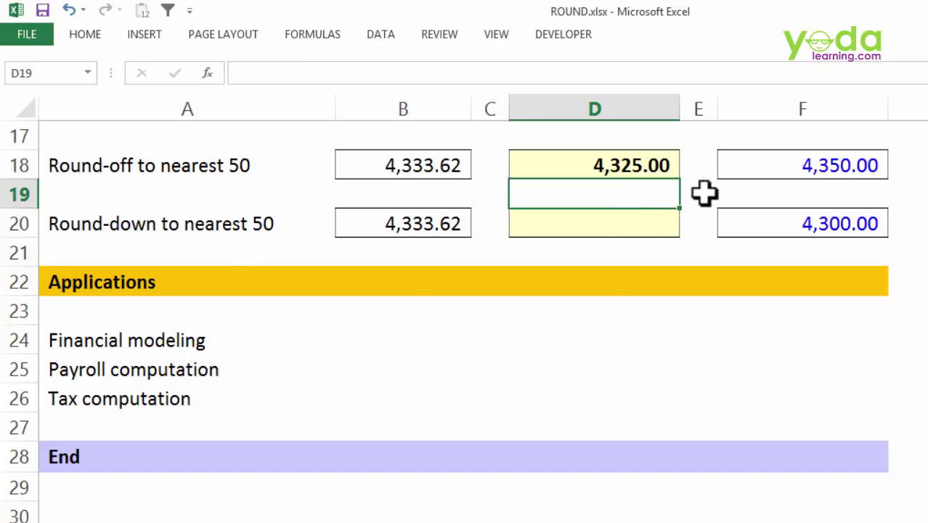
mouse_move(167, 225)
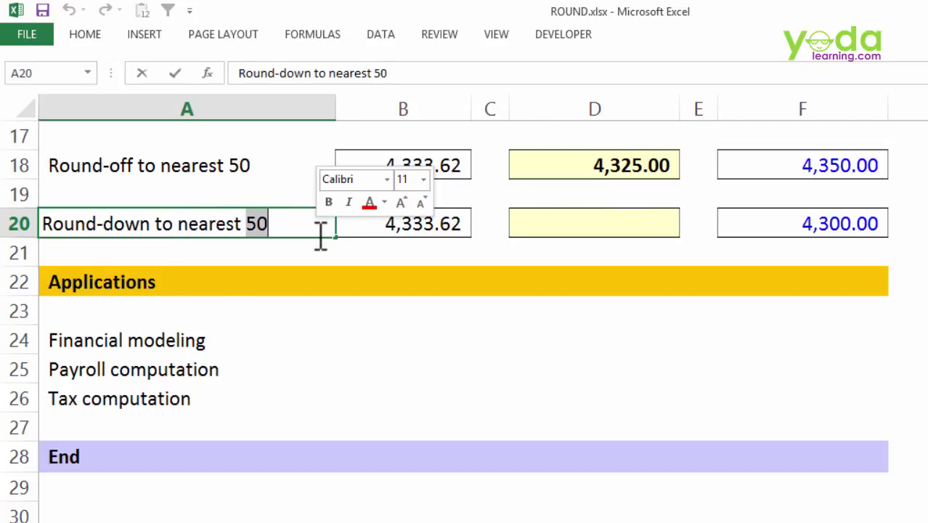
Relabel A20 'Round-up to nearest 20' and enter =ROUNDUP(B20/20,0)*20 in D20
type("20")
left_click(594, 222)
type("=")
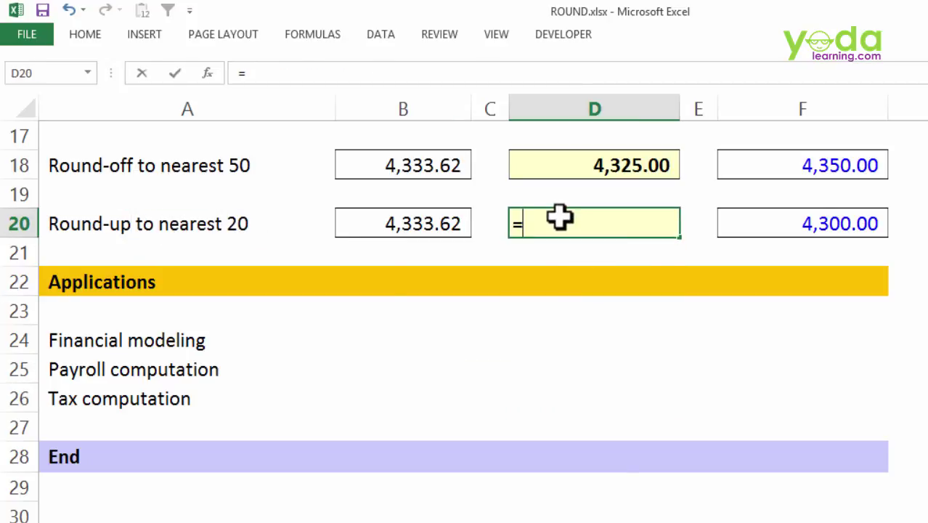
type("rou")
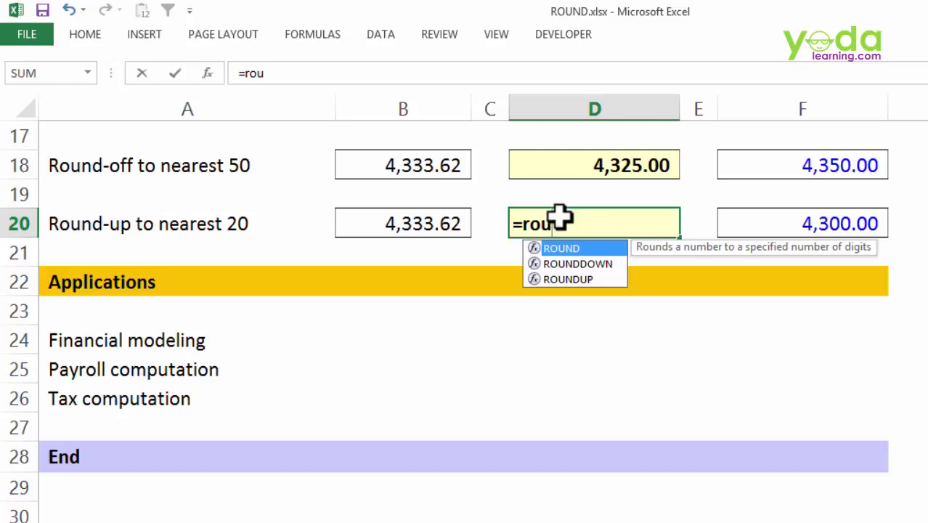
mouse_move(568, 279)
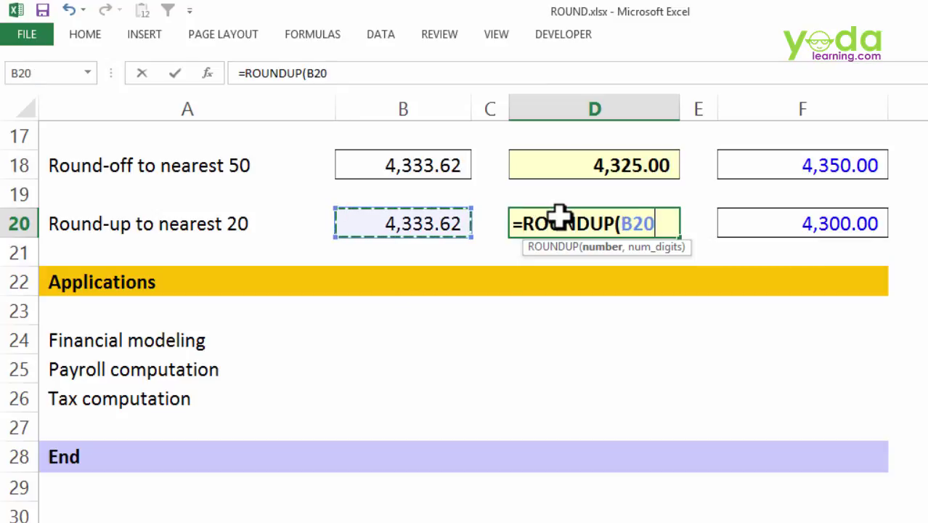
type("/")
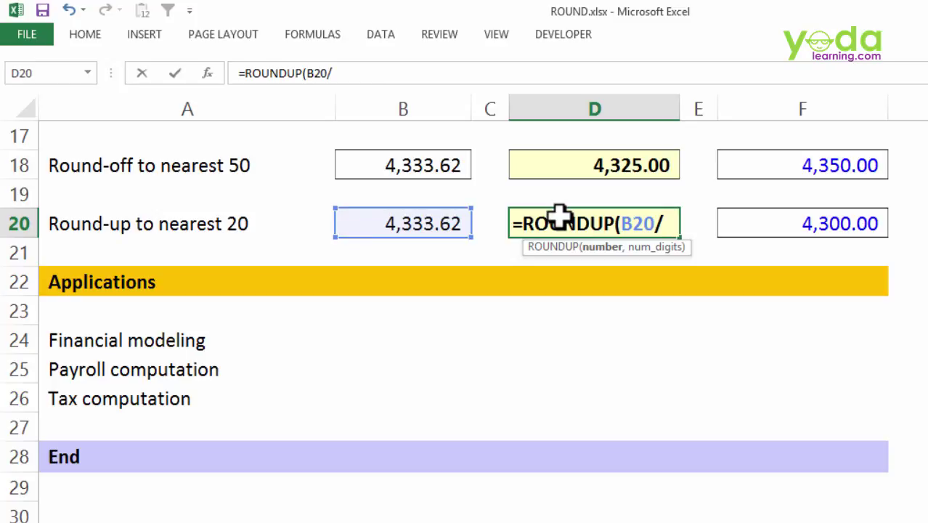
type("20,")
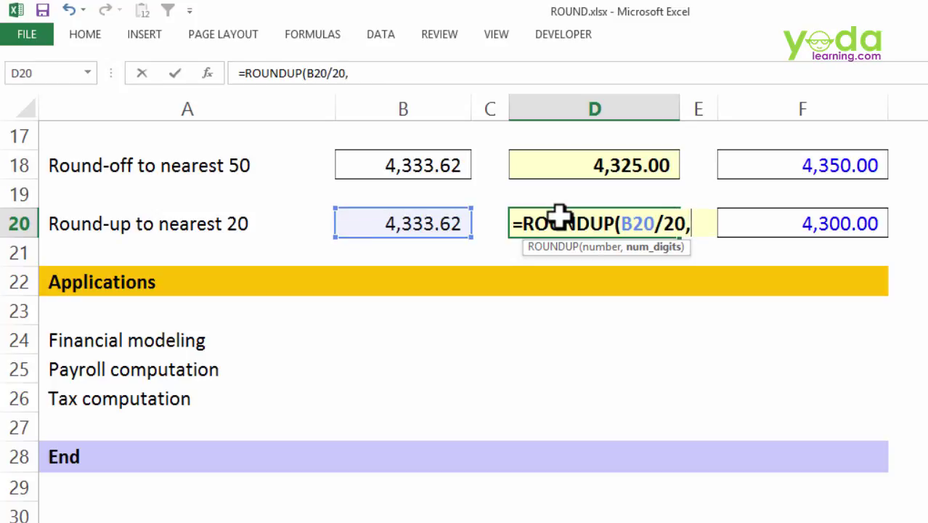
type("0)")
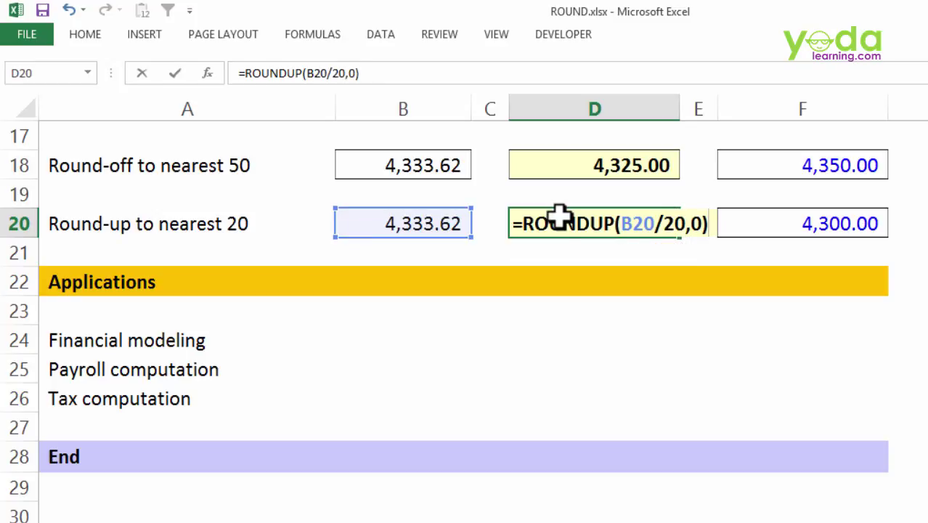
type("*20")
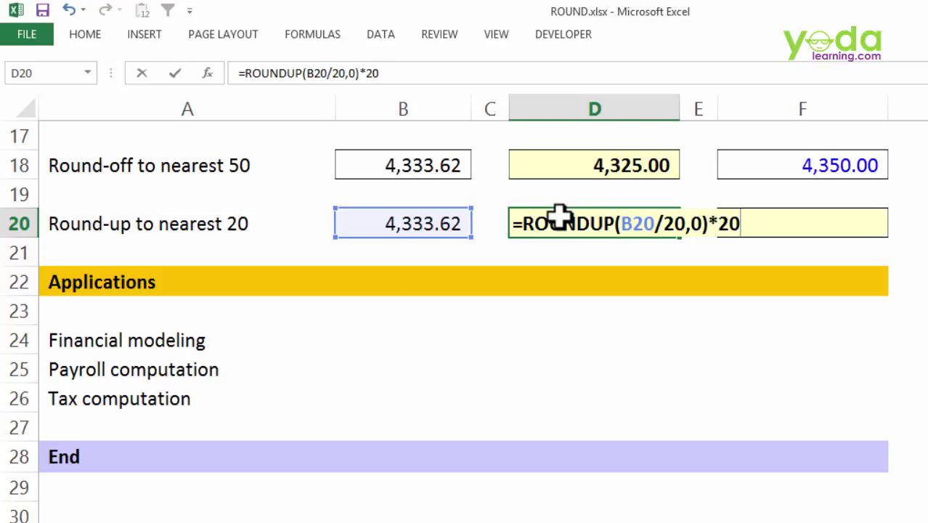
key("Return")
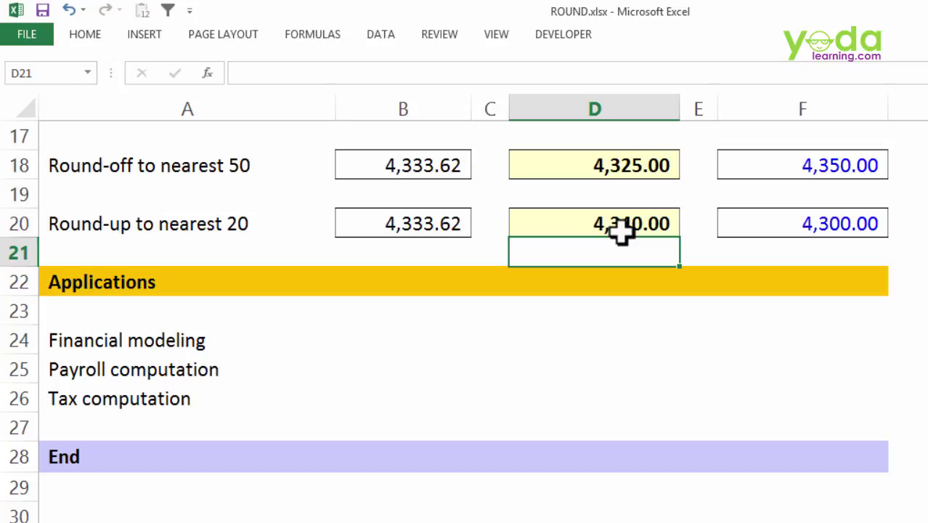
mouse_move(628, 218)
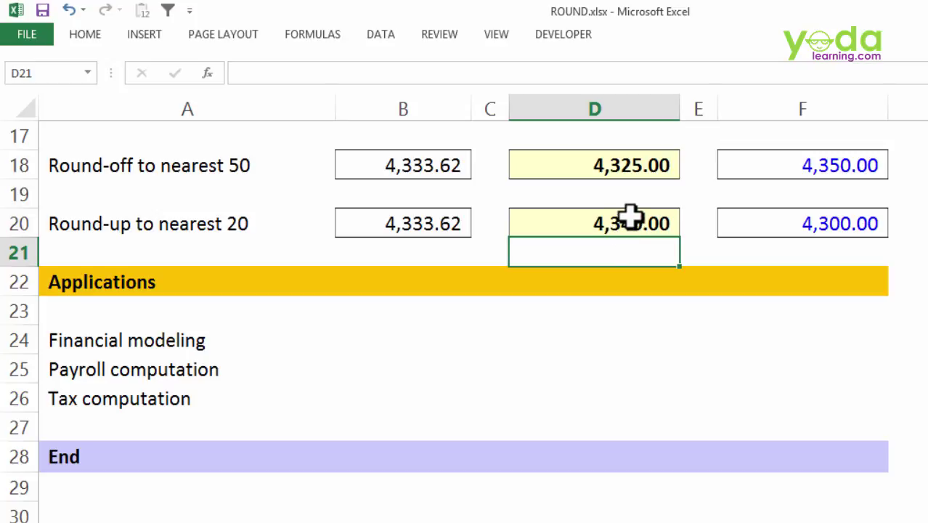
Scroll up to review the sheet, then scroll back down to the D18 area
scroll("up", 3)
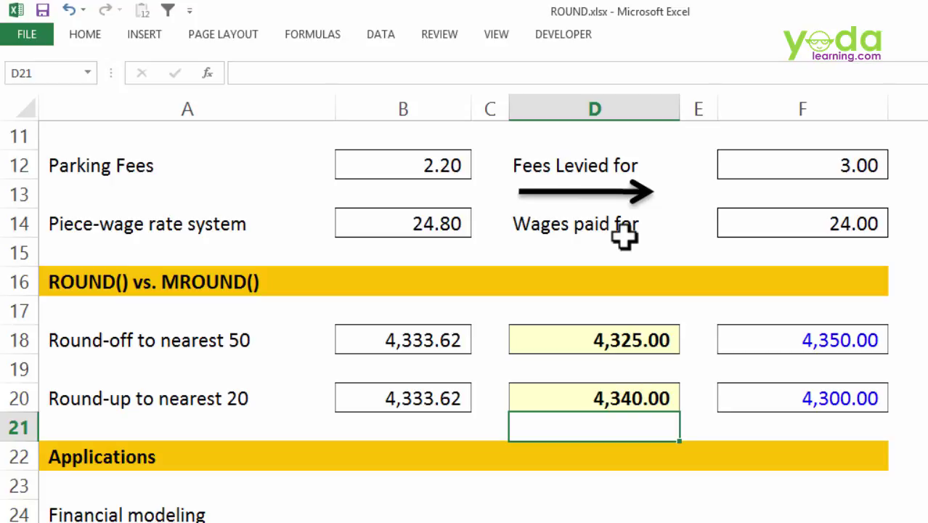
scroll("down", 3)
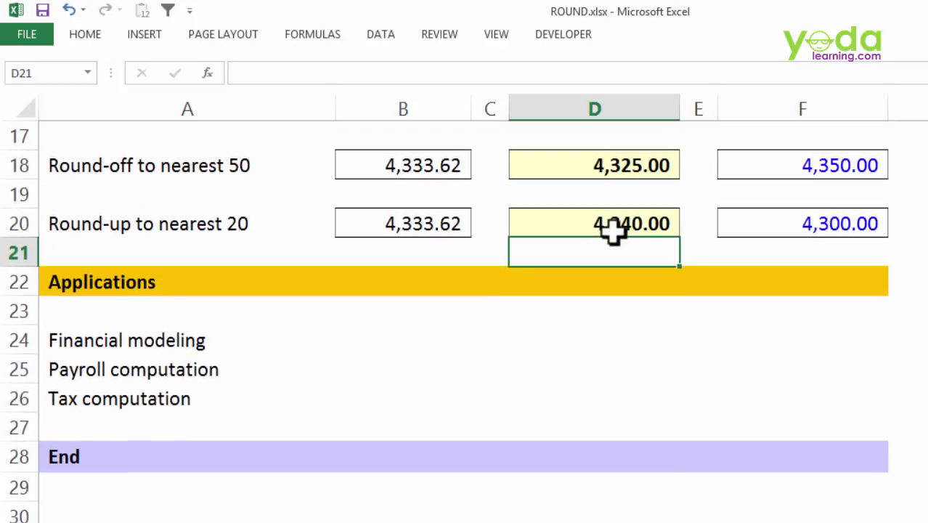
mouse_move(324, 156)
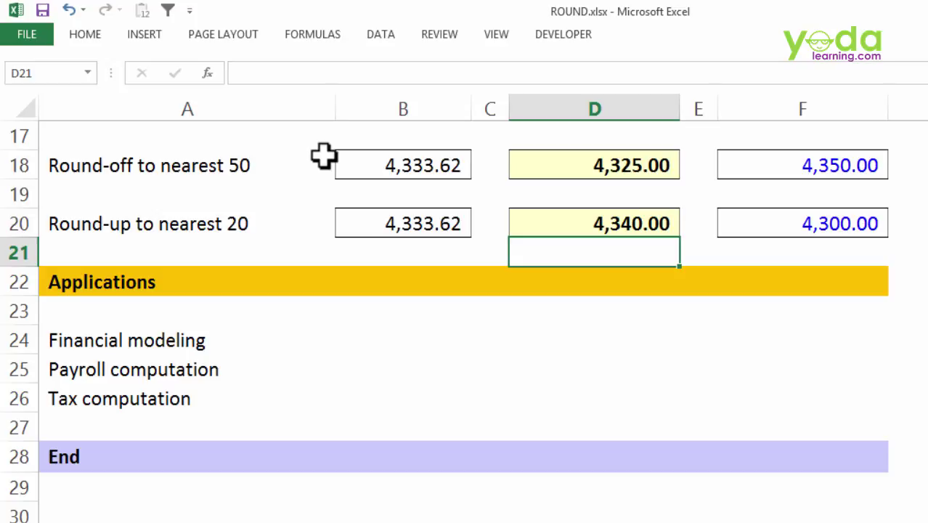
mouse_move(340, 153)
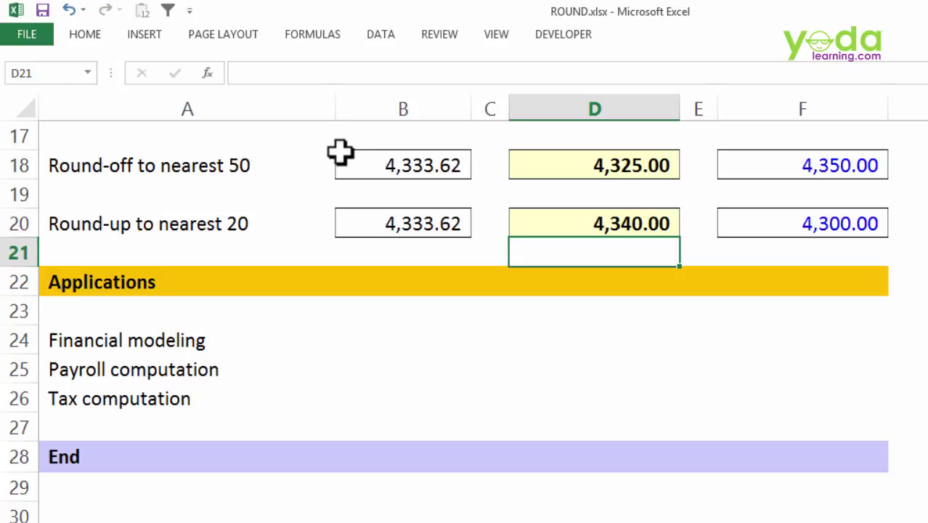
mouse_move(610, 188)
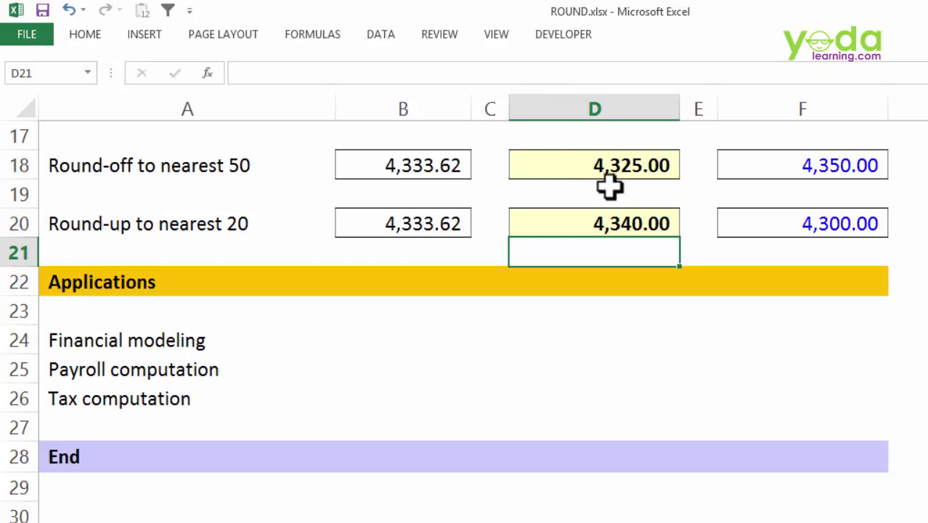
mouse_move(294, 210)
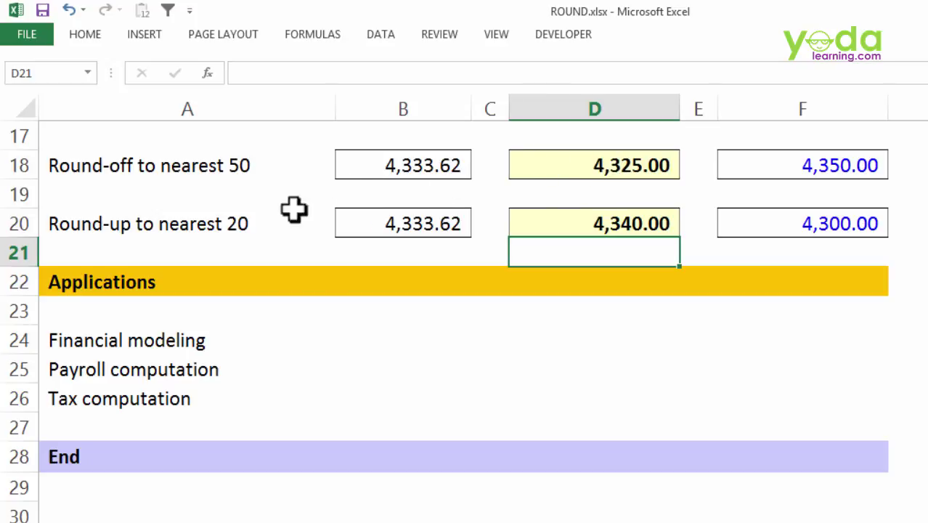
mouse_move(191, 210)
type("=ROUND(B18")
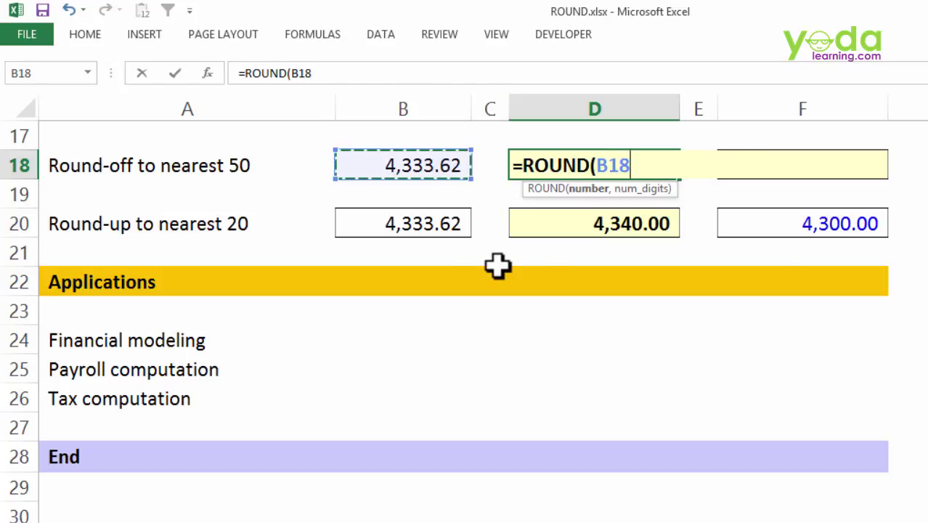
Complete D18 as =ROUND(B18/.5,0)*.5 after removing a stray comma
type(",")
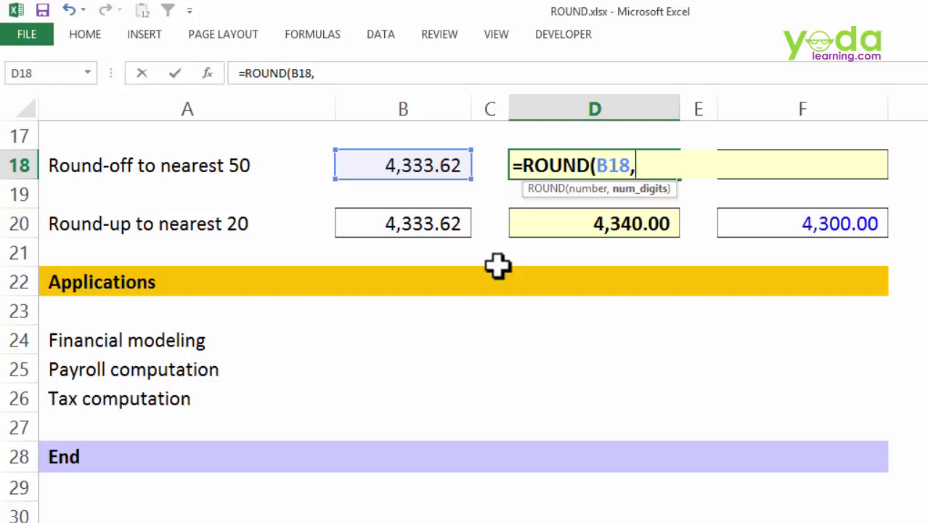
key("Backspace")
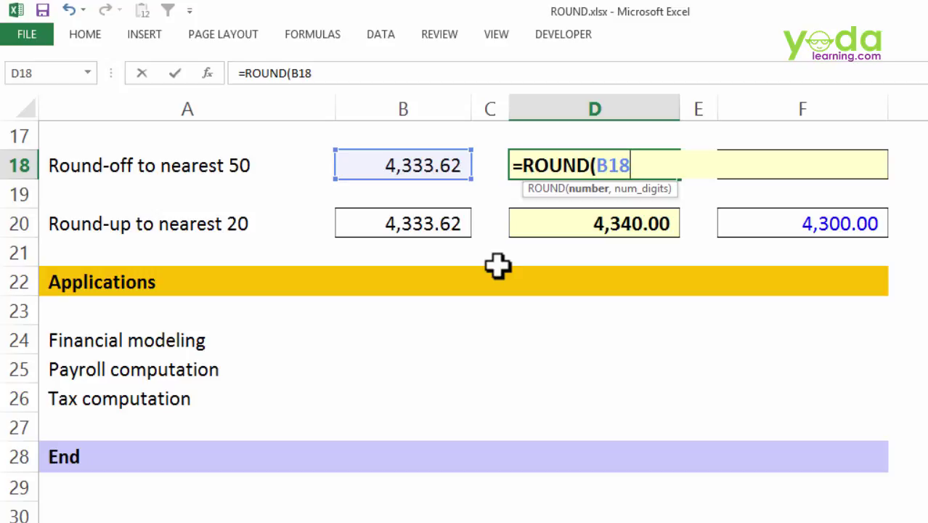
type("/.5")
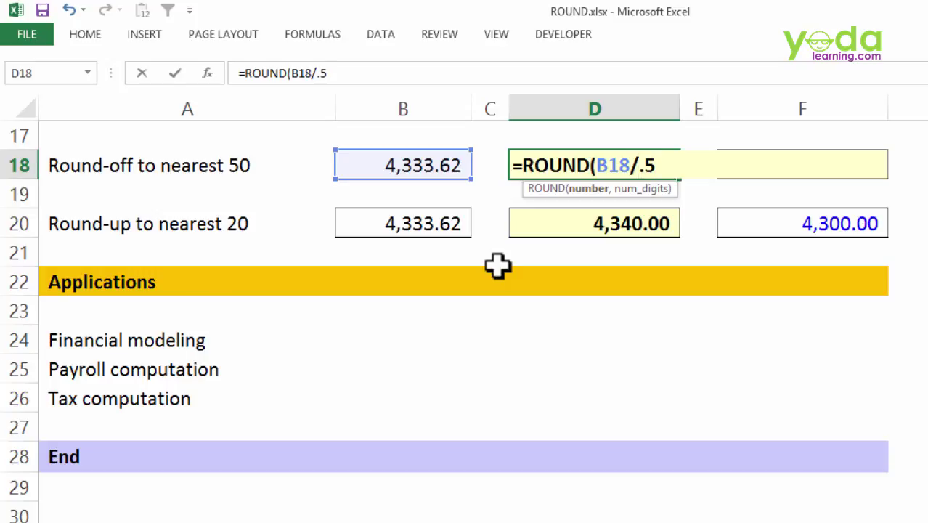
type(",0)")
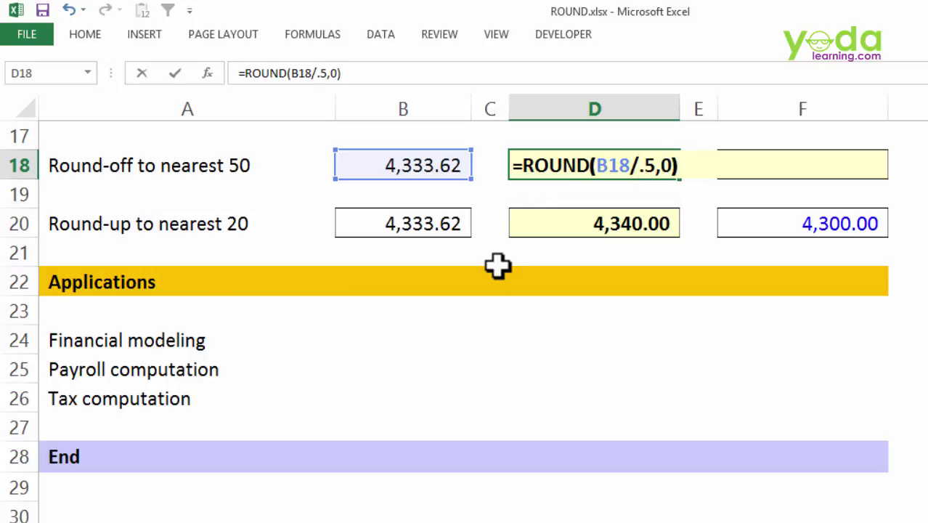
type("*.5")
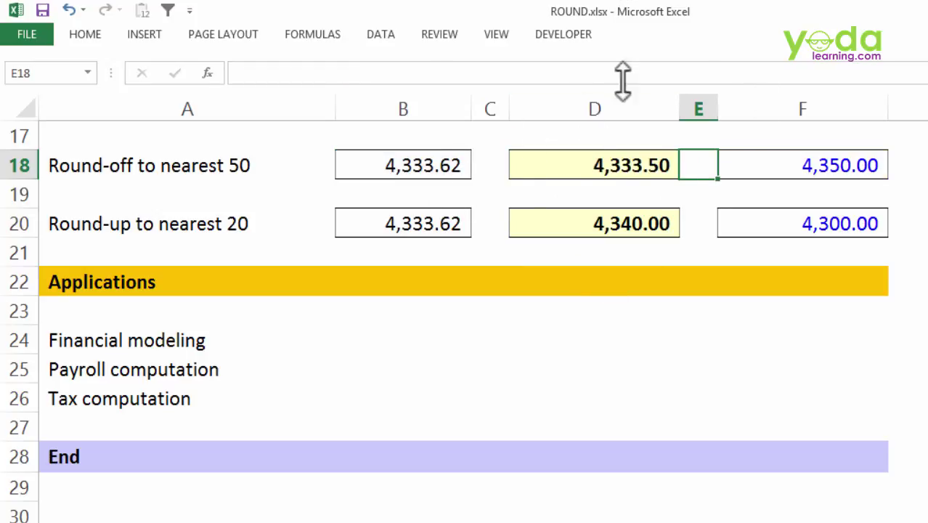
mouse_move(748, 163)
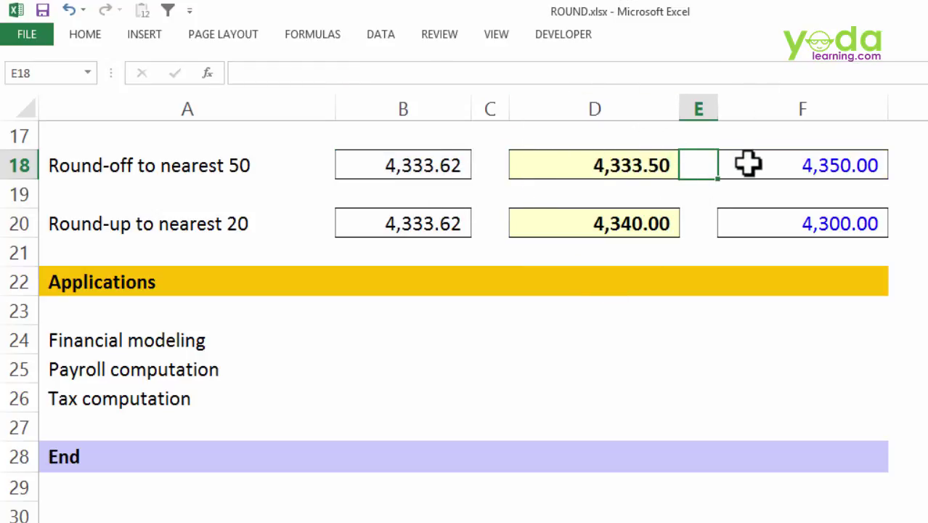
Change D18's function from ROUND to ROUNDUP, giving =ROUNDUP(B18/0.5,0)*0.5
double_click(594, 165)
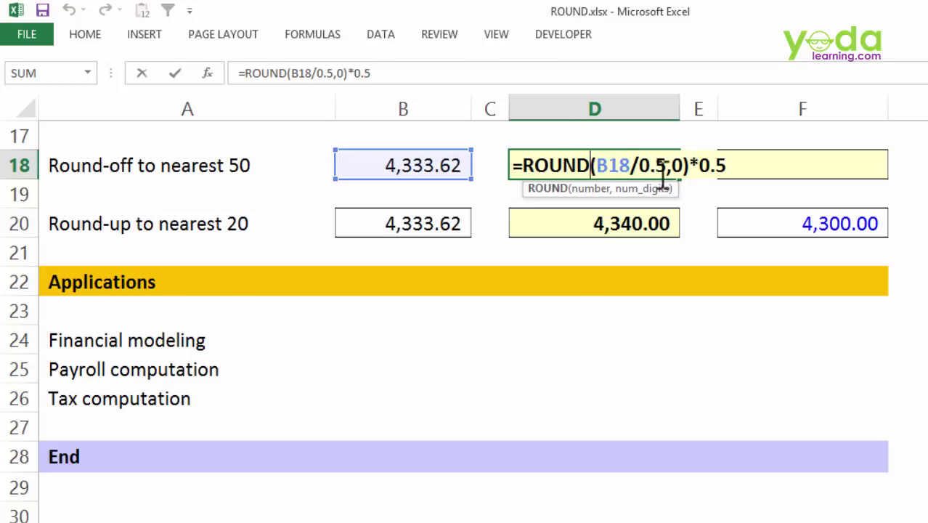
type("DOWN")
key("Return")
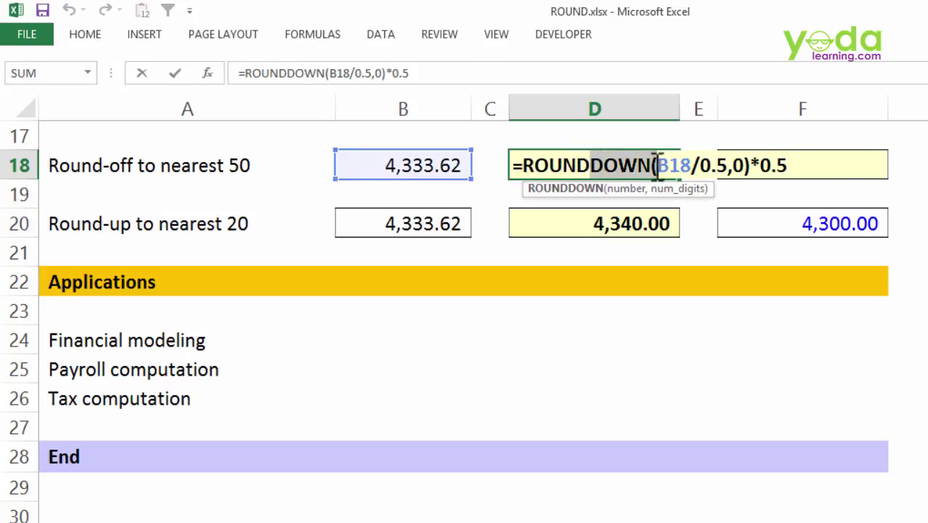
type("ROUNDUP")
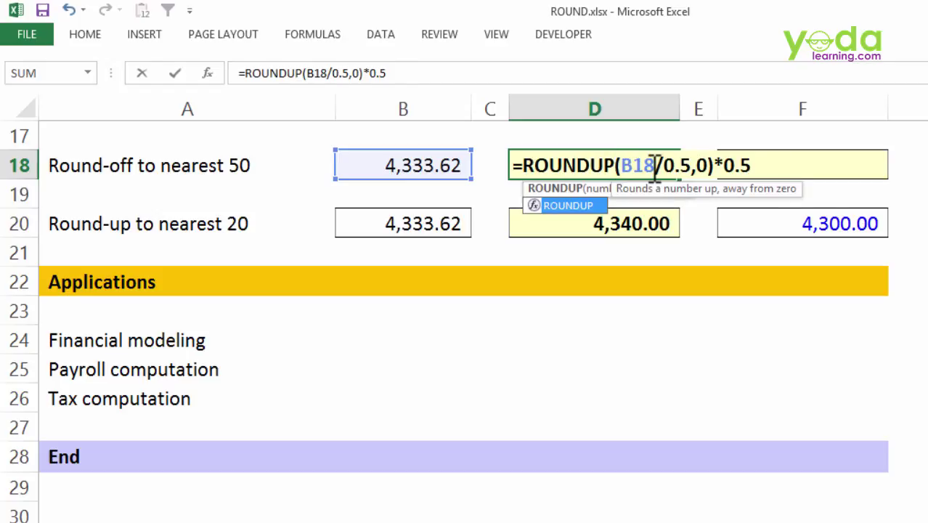
key("Return")
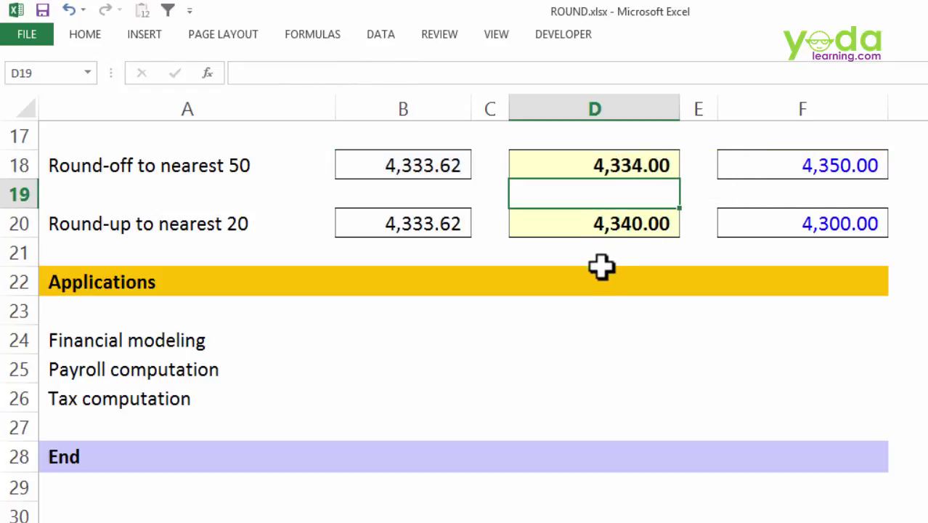